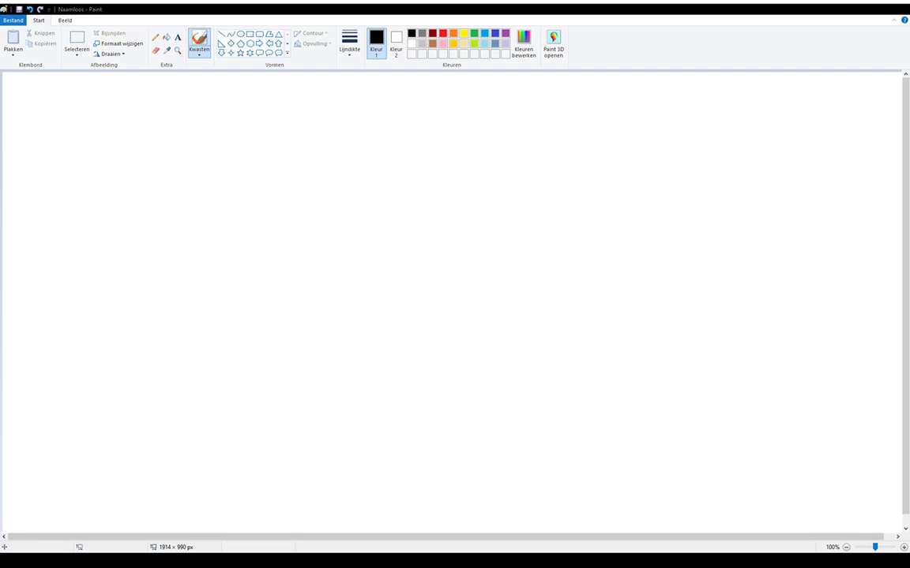
Step: Select the brush tool to start the armor drawing
click(560, 98)
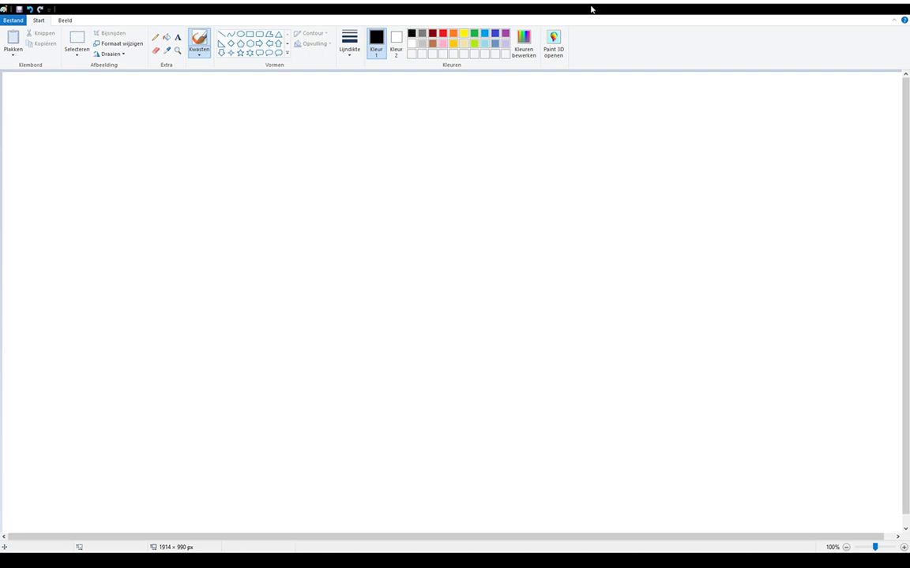
mouse_move(633, 115)
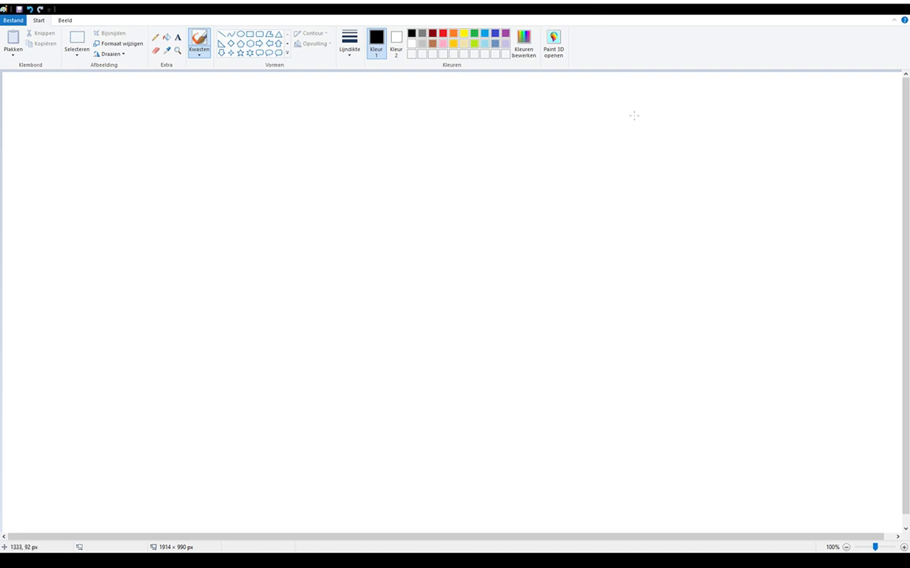
mouse_move(650, 127)
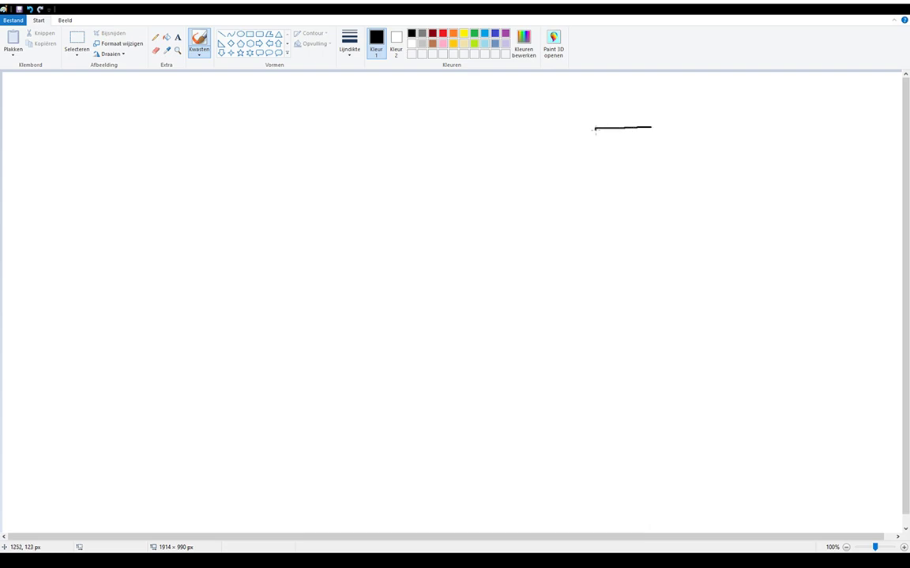
Step: Sketch the black armor block with top and bottom plates, a small detached plate and a middle plate on the left
drag(594, 130, 641, 221)
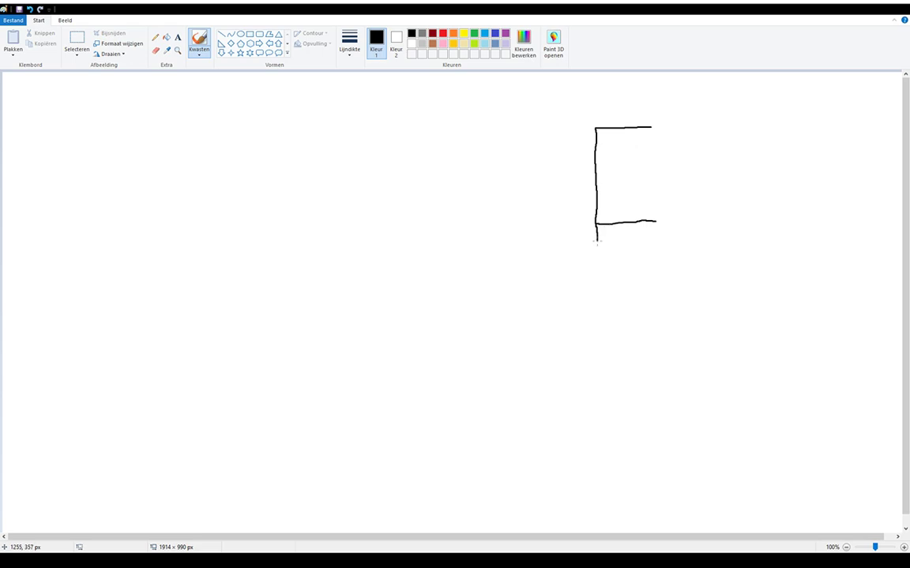
drag(597, 240, 657, 229)
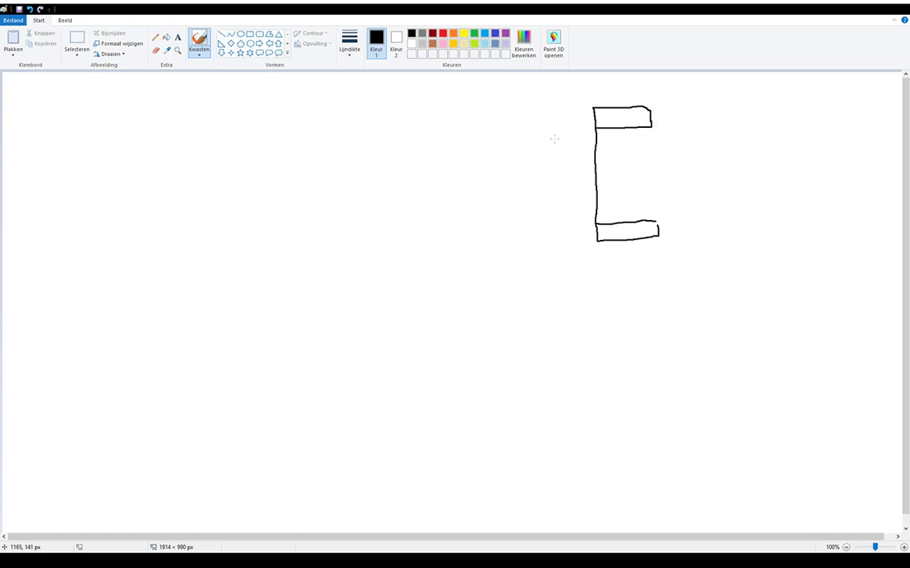
drag(537, 134, 561, 143)
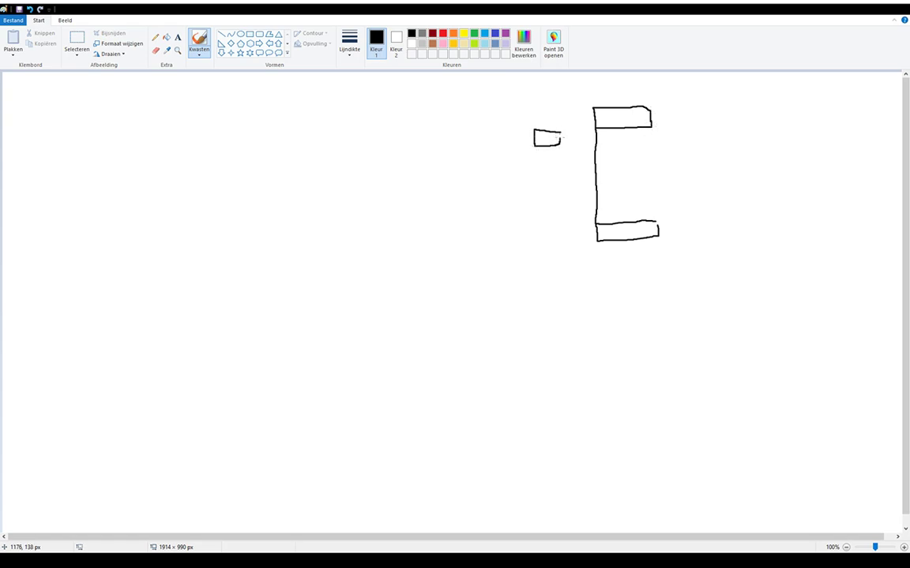
drag(550, 190, 597, 189)
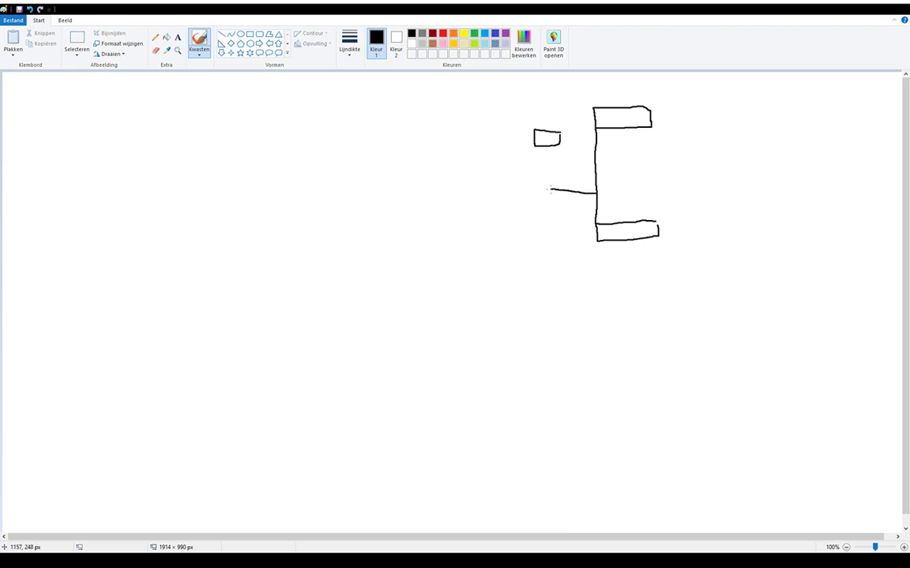
drag(549, 189, 586, 218)
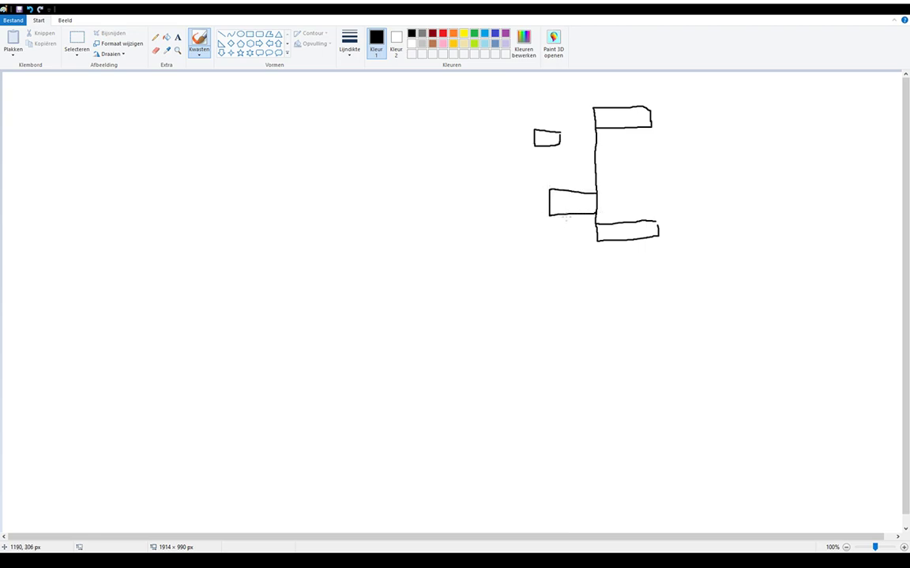
mouse_move(655, 127)
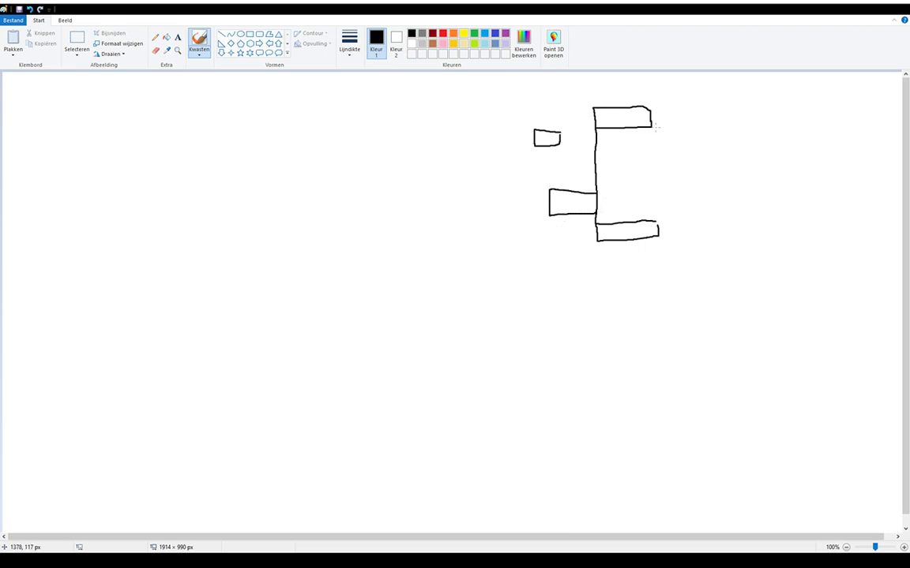
drag(654, 126, 657, 221)
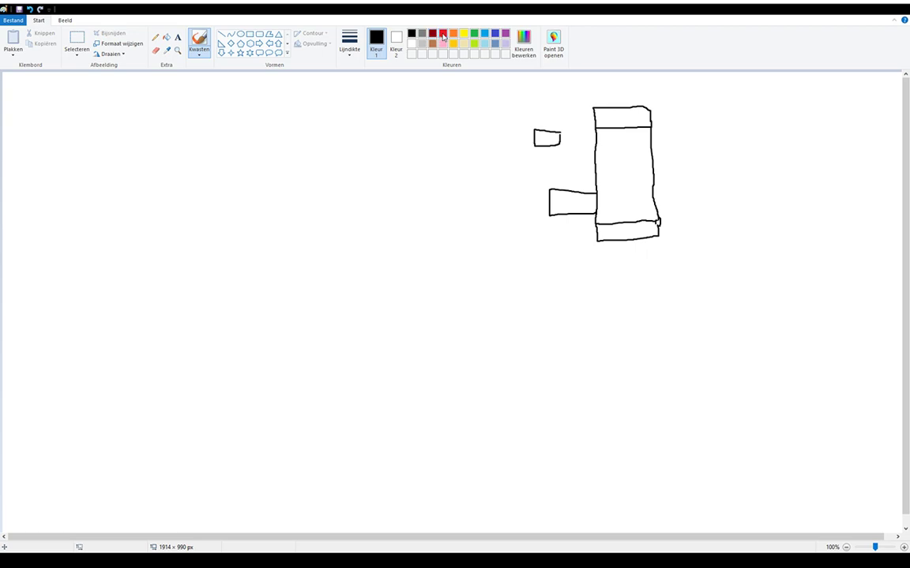
Step: Draw a red projectile line into the block and mark the block and small plate hits with blue 10
drag(344, 139, 491, 149)
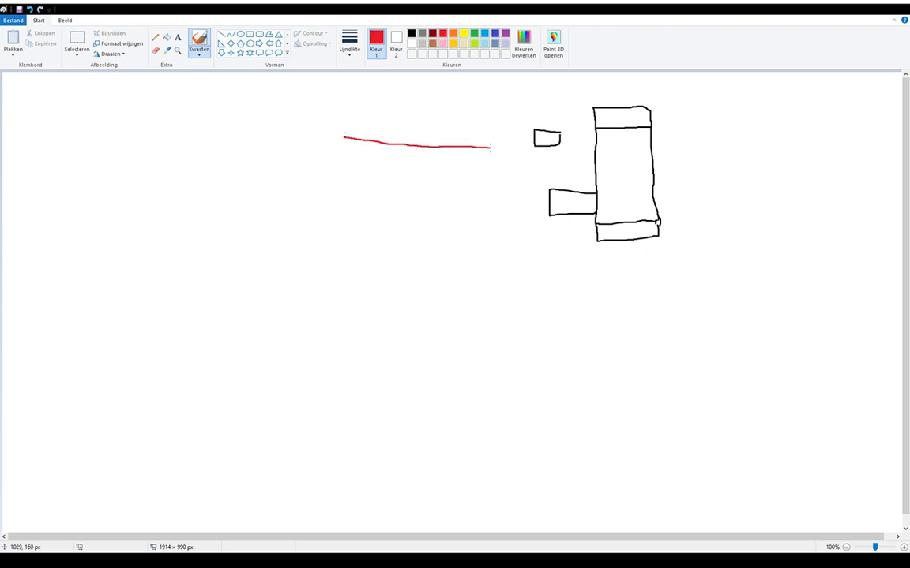
drag(489, 148, 598, 161)
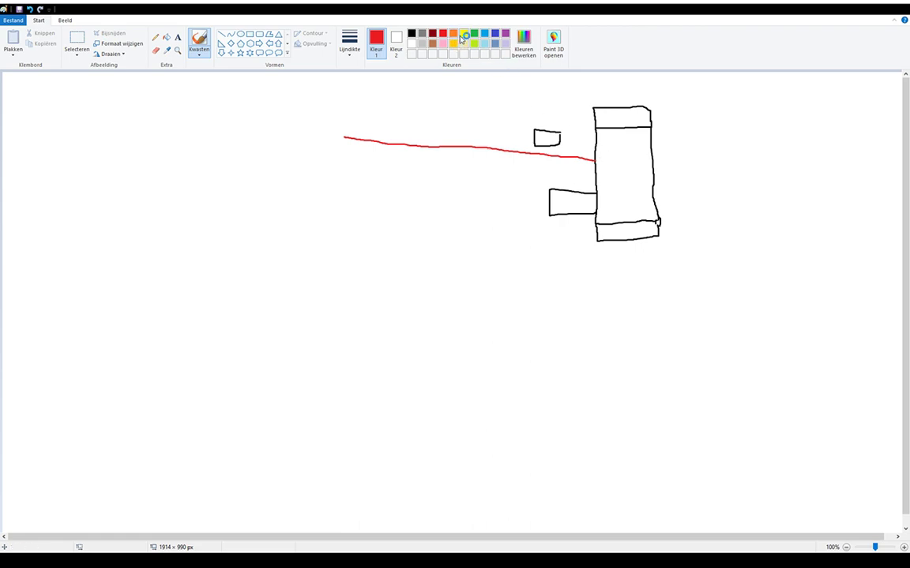
click(464, 33)
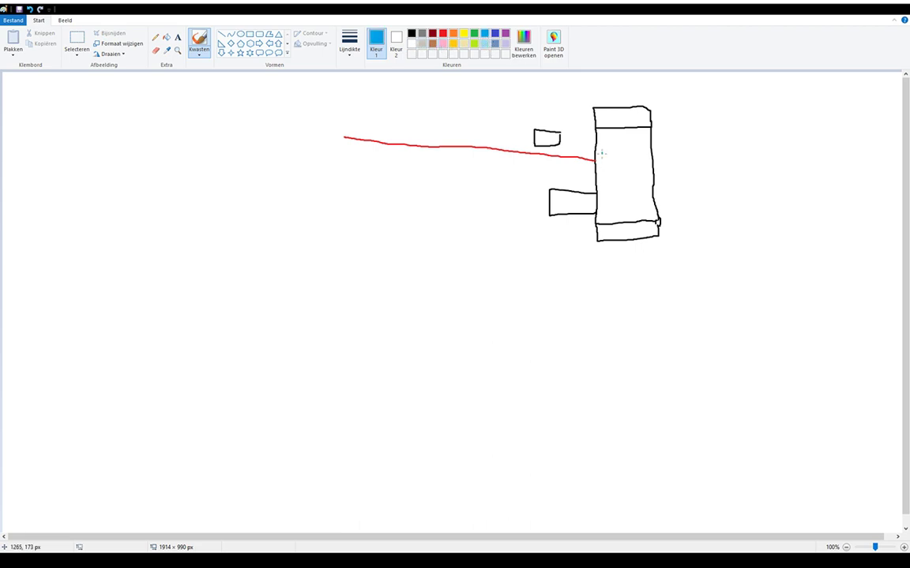
drag(602, 150, 623, 166)
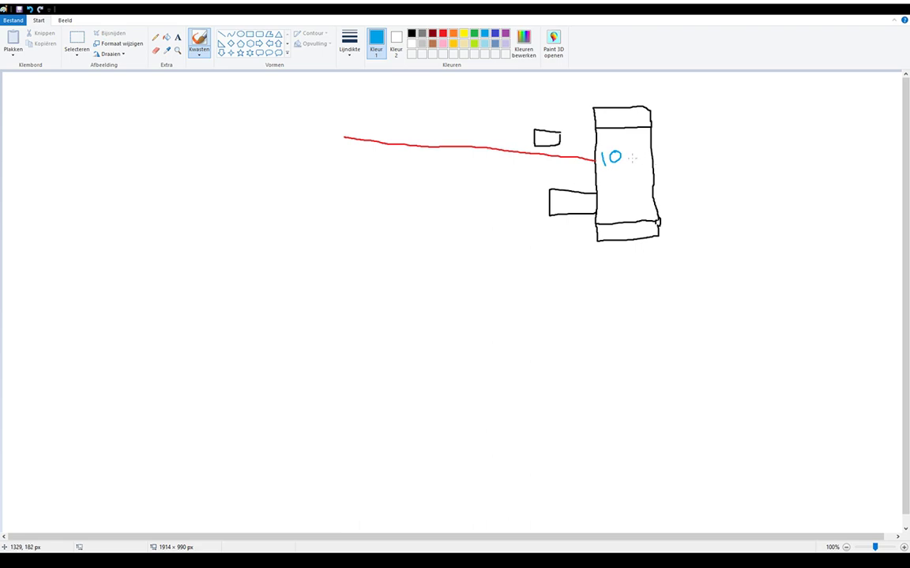
mouse_move(585, 264)
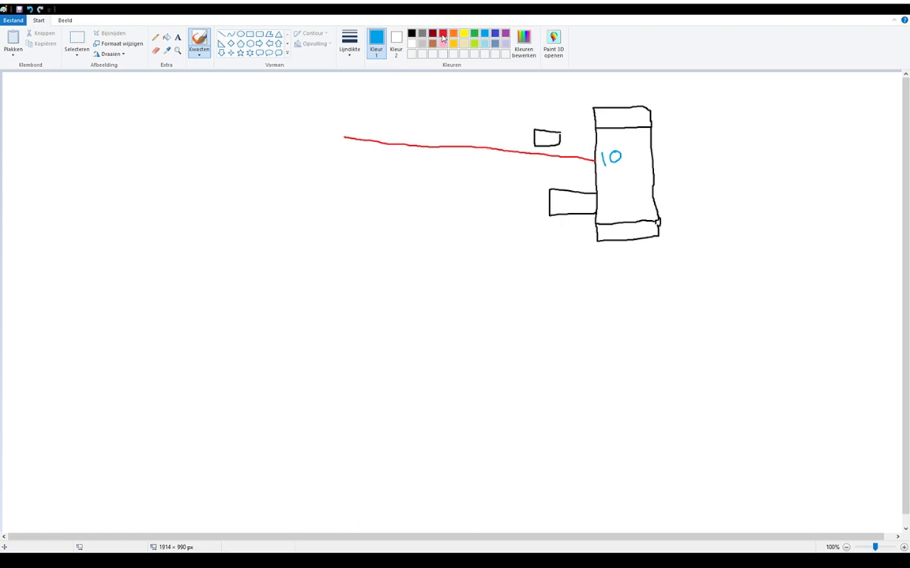
drag(387, 101, 534, 133)
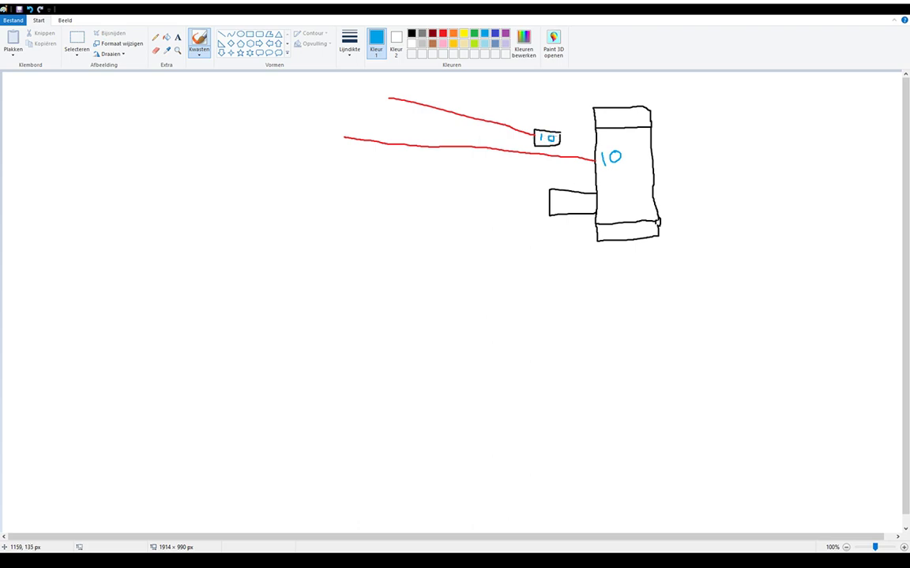
Step: Draw red projectile lines toward the bottom plate and mark its hit
click(431, 32)
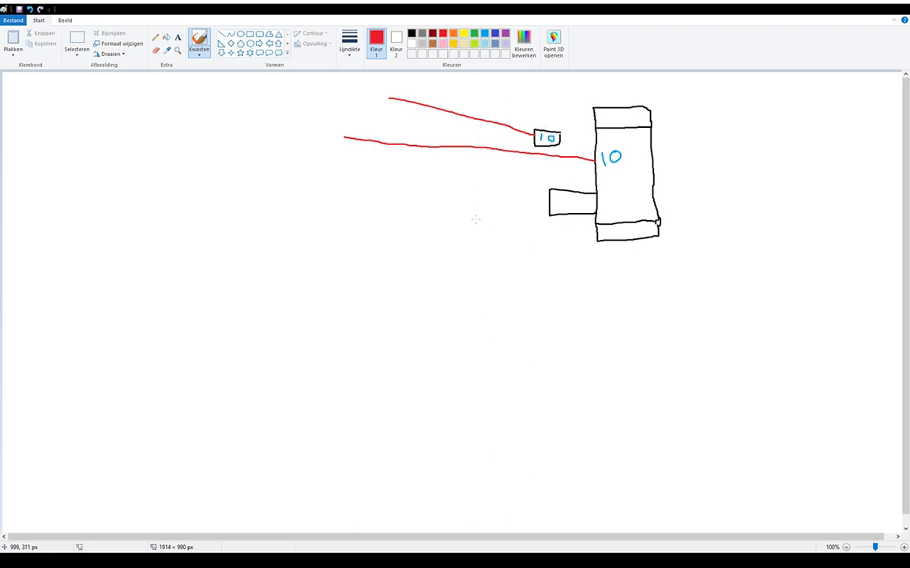
drag(468, 252, 592, 237)
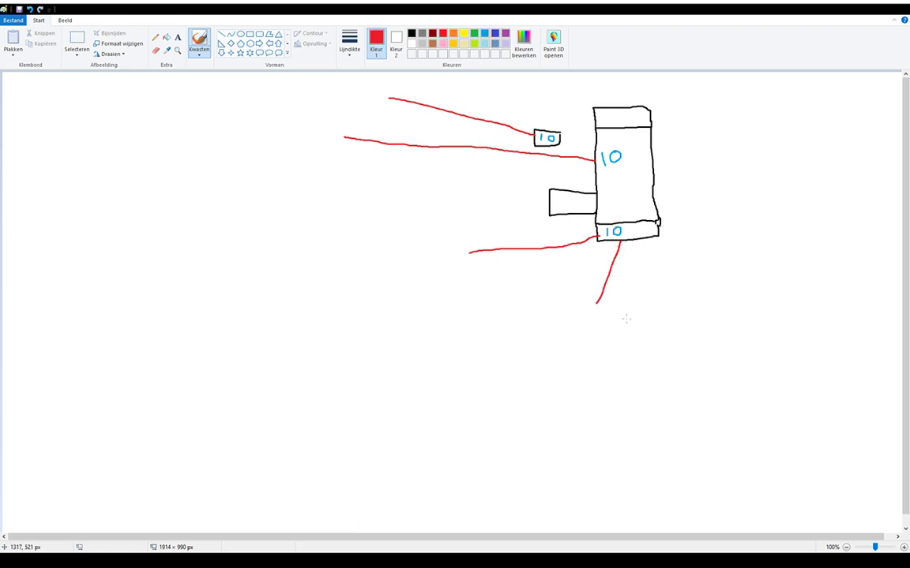
drag(634, 249, 644, 316)
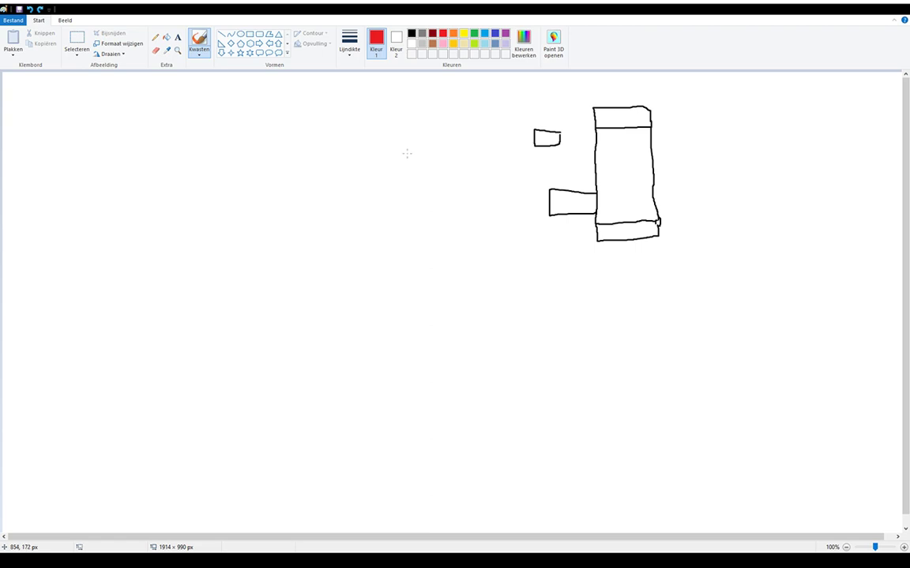
Step: Draw a red projectile line into the armor block with orange explosion rays at the impact
drag(397, 151, 529, 163)
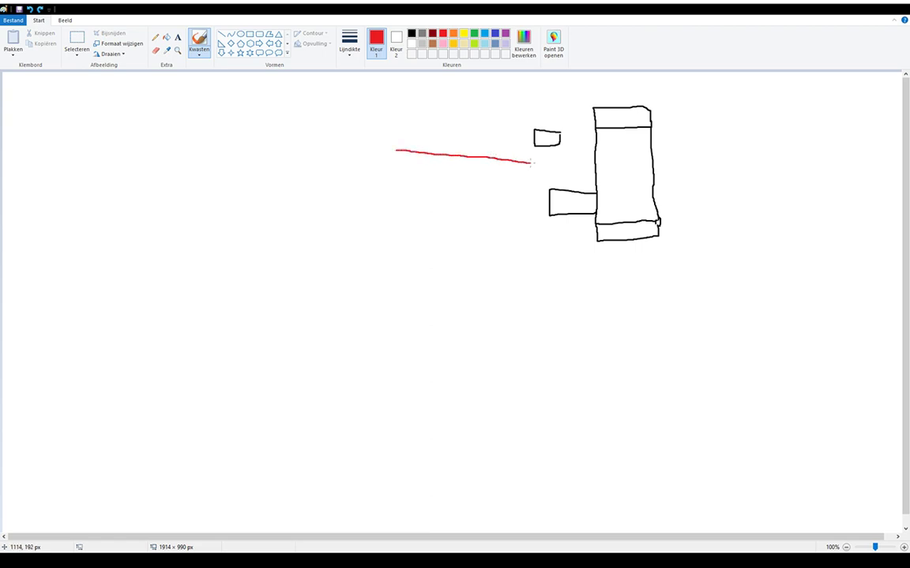
drag(529, 163, 596, 167)
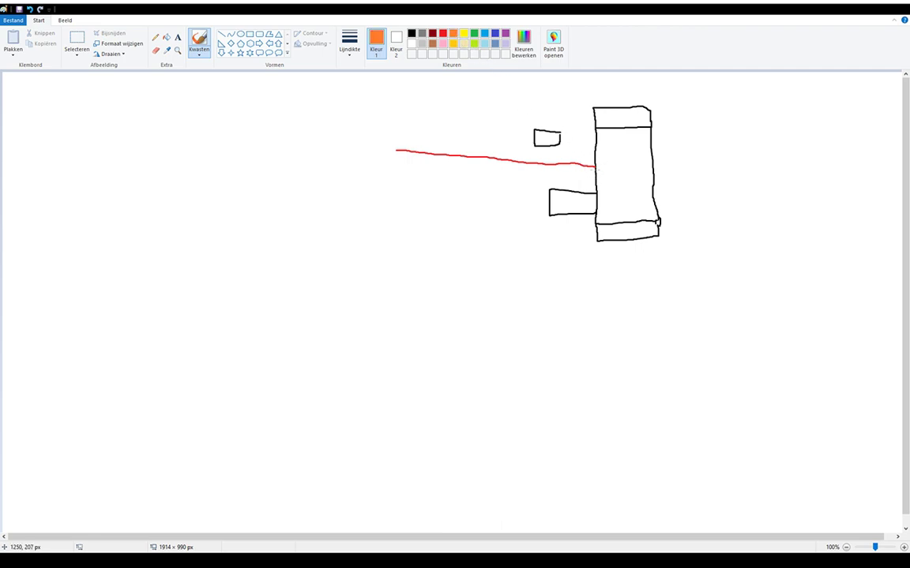
drag(583, 140, 591, 168)
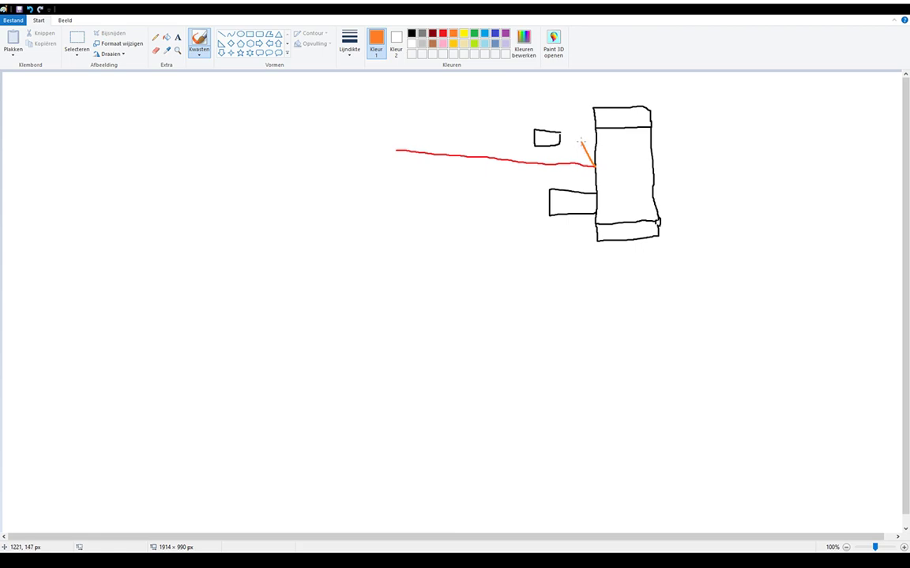
drag(583, 148, 592, 166)
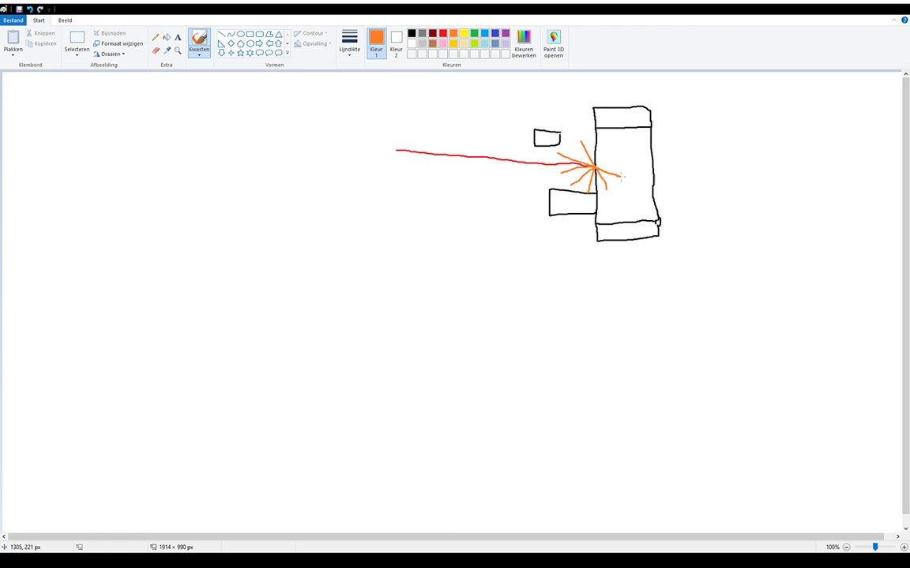
Step: Ring the explosion with a yellow blast circle and add green lines inside the blast
drag(619, 177, 596, 161)
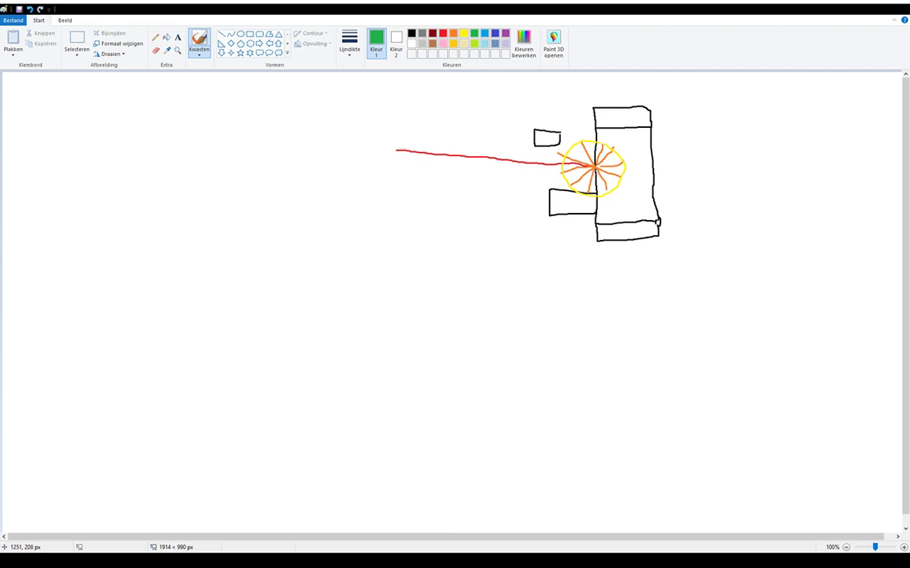
drag(593, 166, 603, 186)
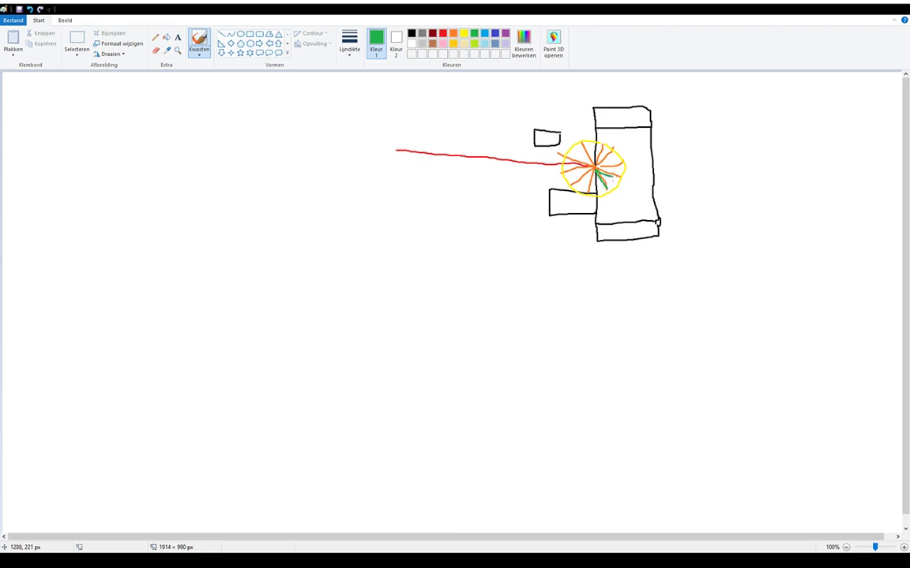
drag(596, 172, 624, 165)
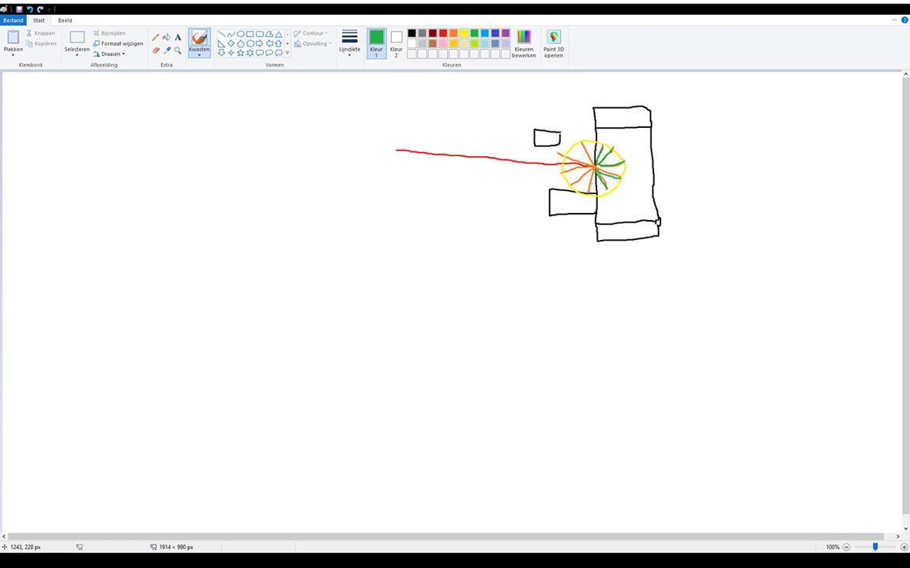
drag(592, 172, 588, 193)
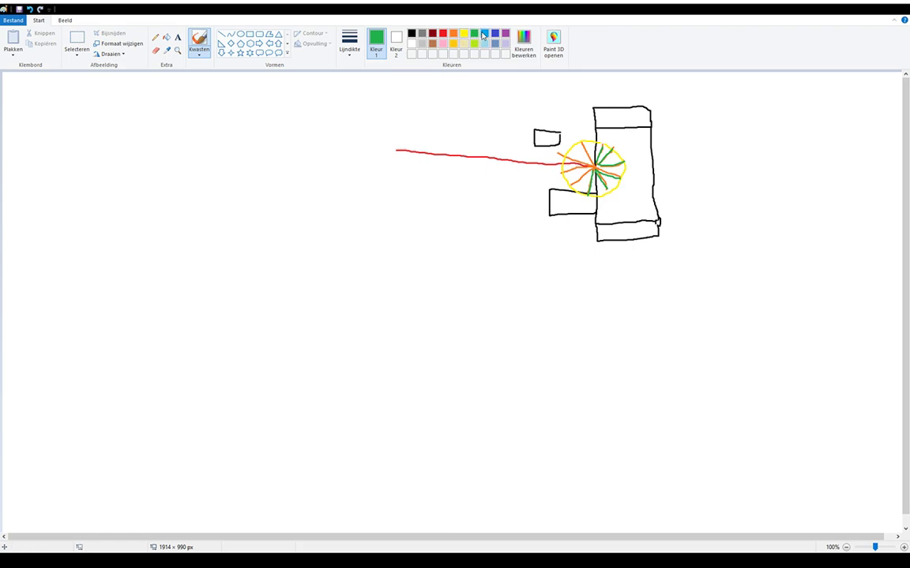
Step: Write blue damage numbers 10 and 50 on the armor pieces
click(483, 33)
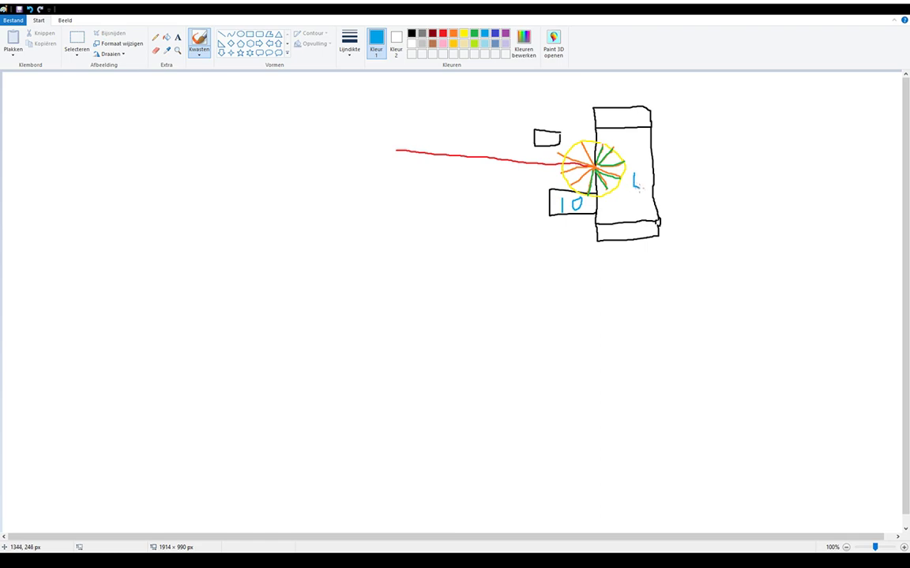
drag(631, 177, 639, 192)
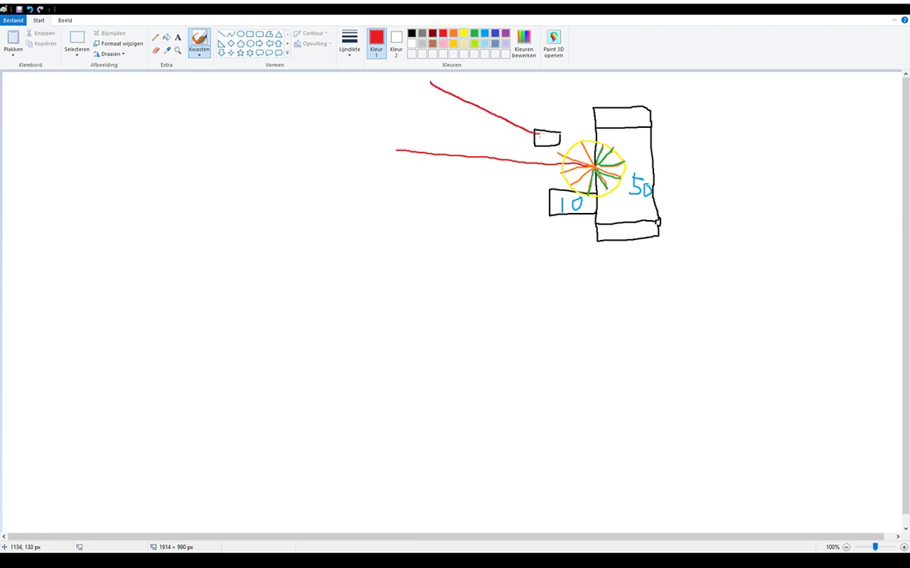
Step: Draw orange explosion rays at the second impact and green rays inside the small upper block
click(376, 38)
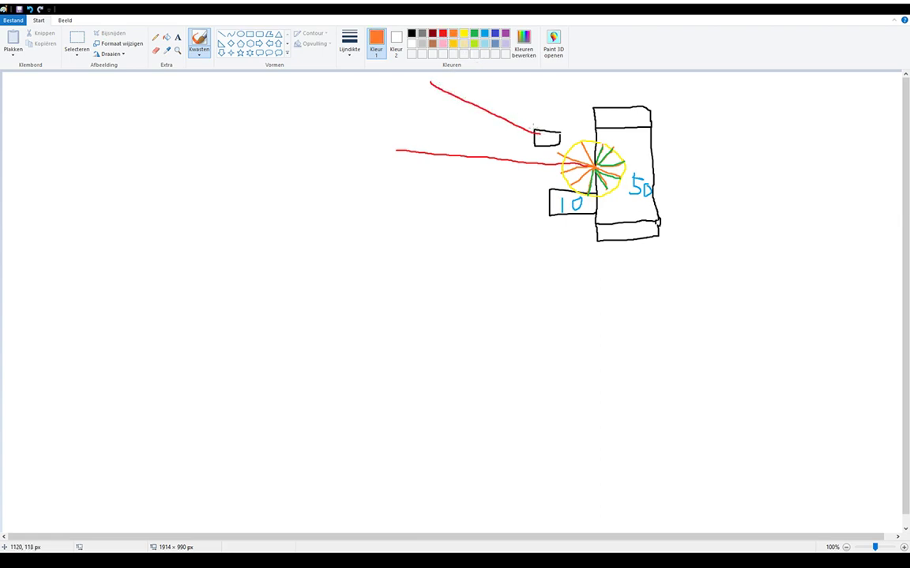
drag(537, 108, 521, 130)
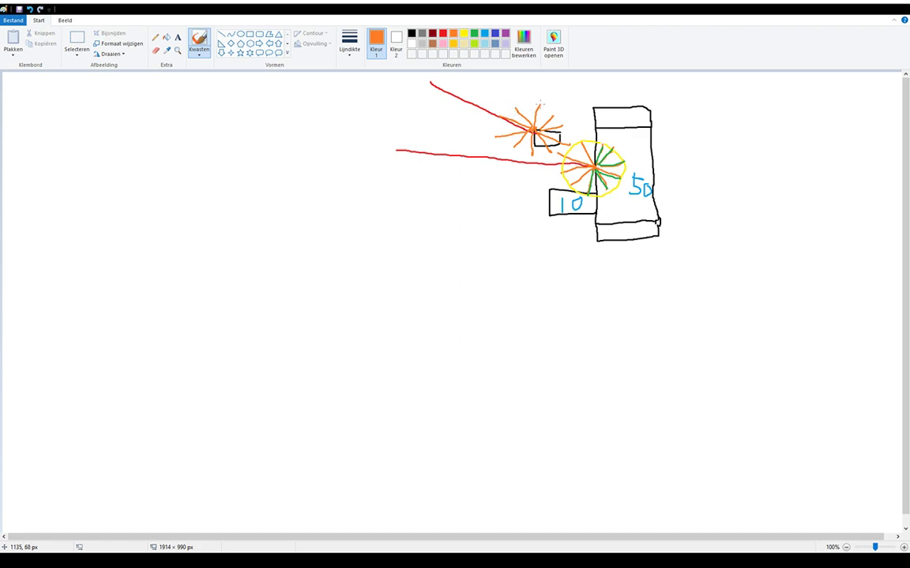
mouse_move(506, 72)
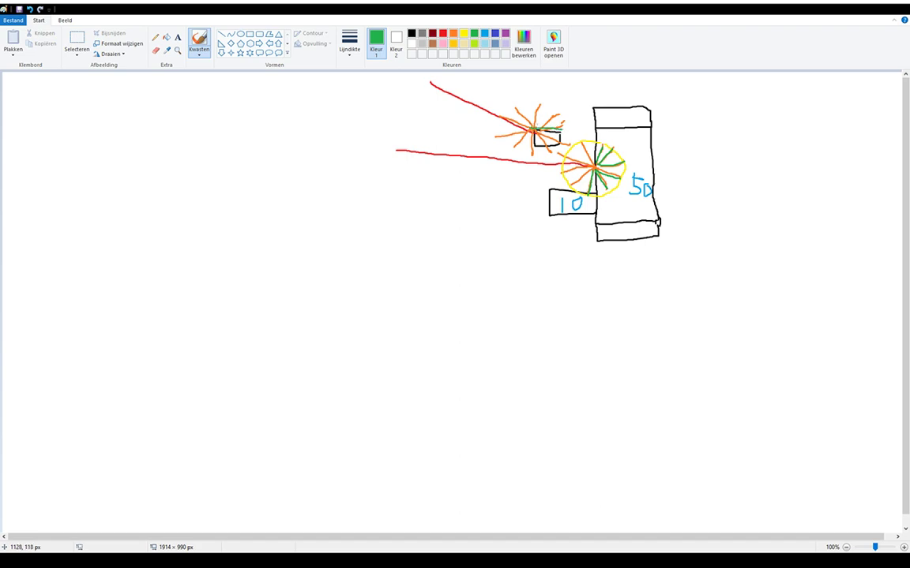
drag(537, 129, 568, 145)
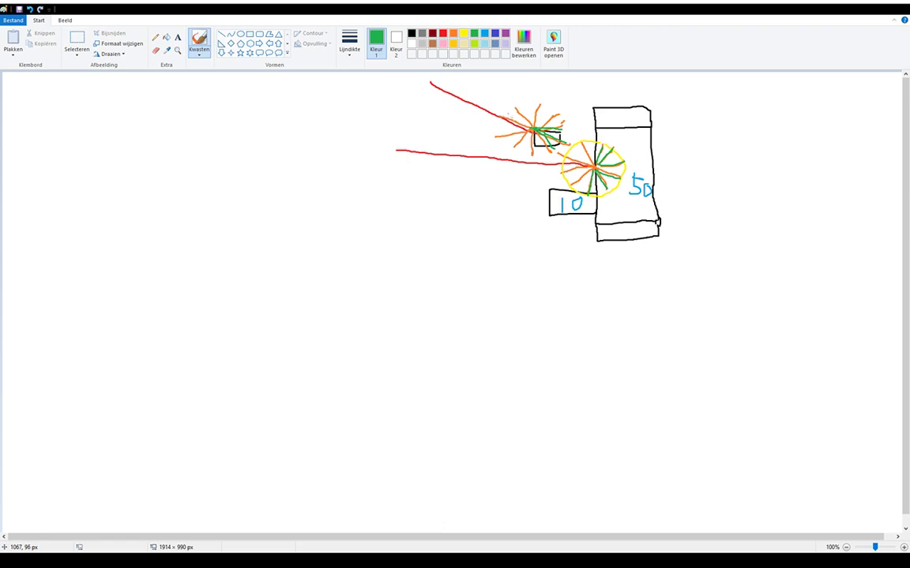
mouse_move(512, 117)
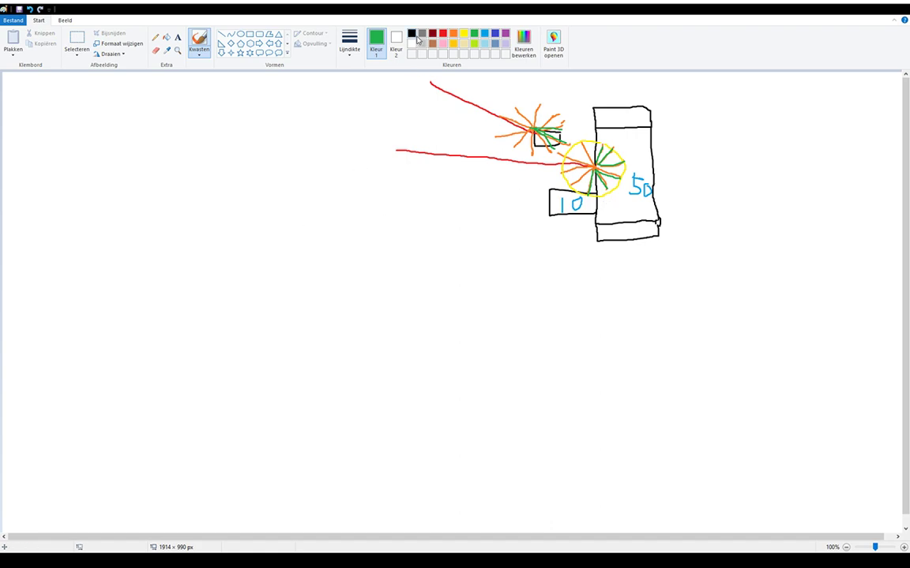
Step: Draw a black angled armor corner shape struck by a curved red projectile path
drag(430, 269, 439, 355)
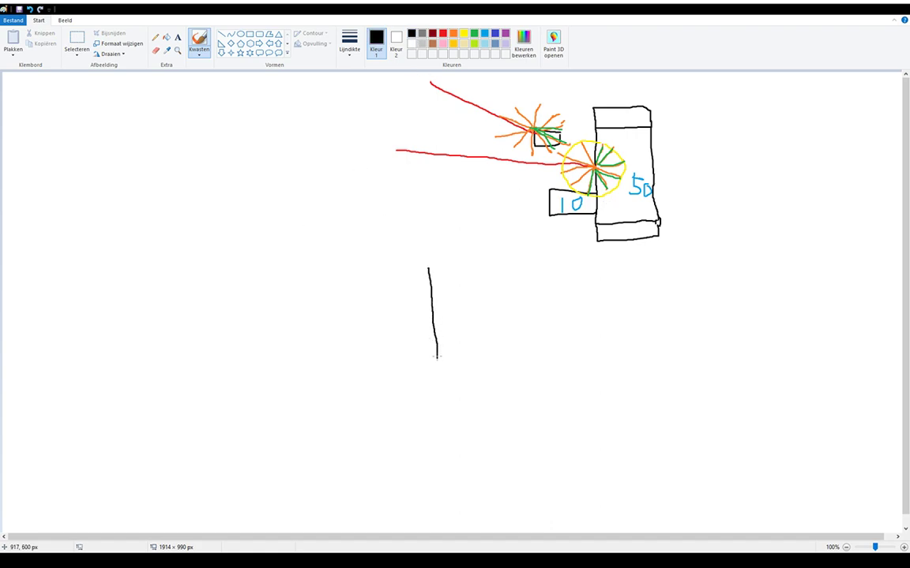
drag(430, 268, 499, 268)
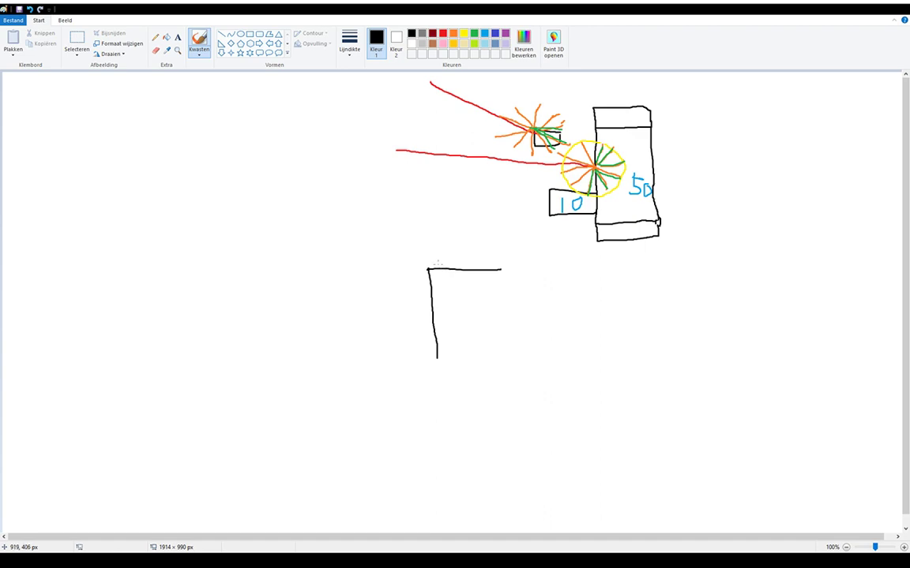
drag(429, 271, 515, 322)
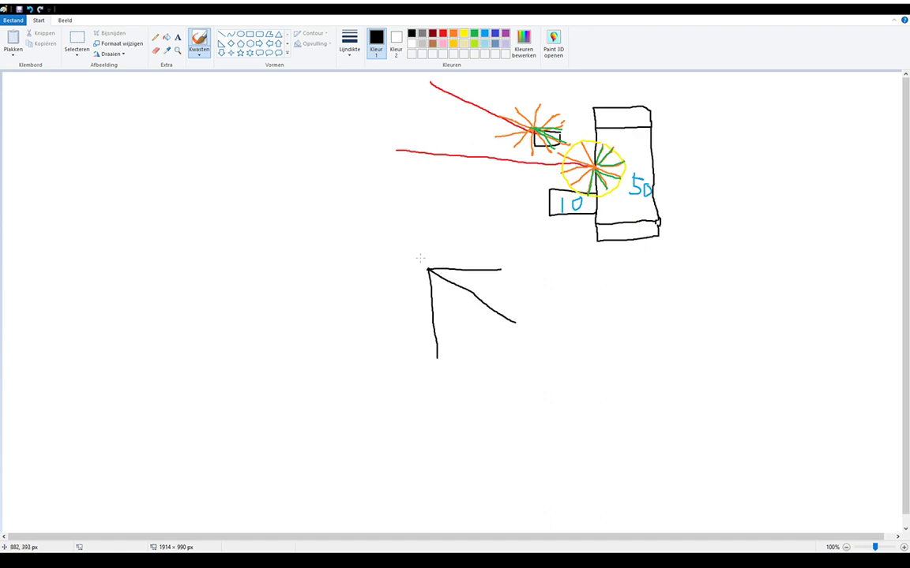
click(431, 31)
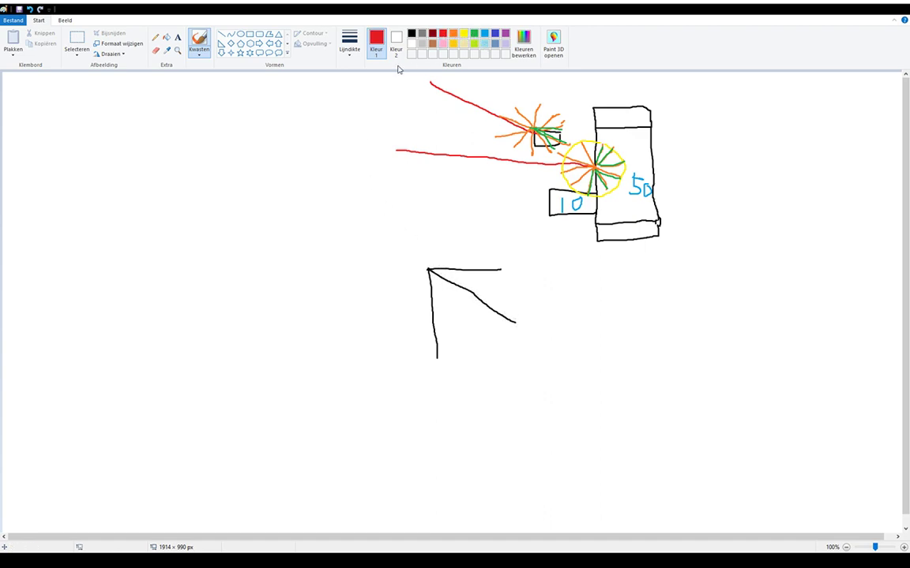
drag(258, 201, 423, 269)
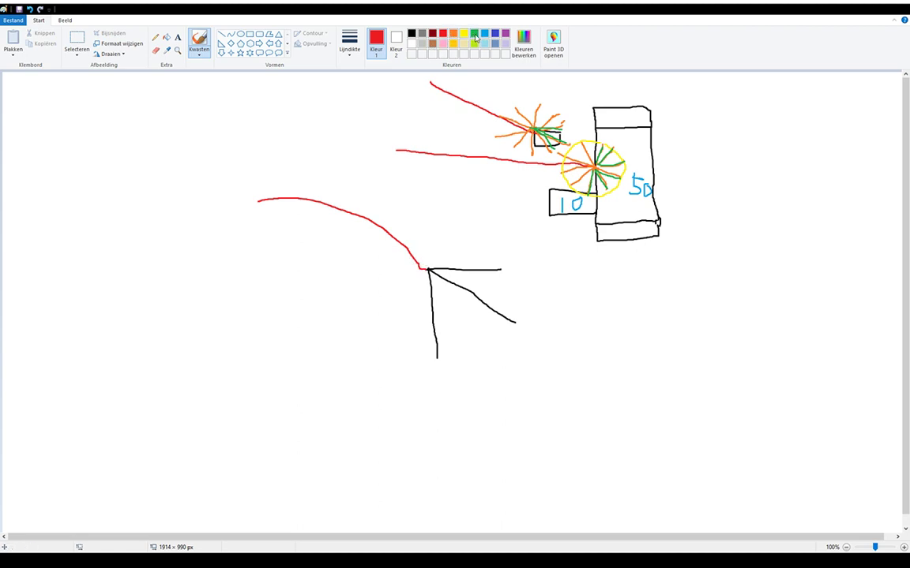
Step: Add orange rays and blue damage number 15, then start a tall rectangular armor block
click(452, 33)
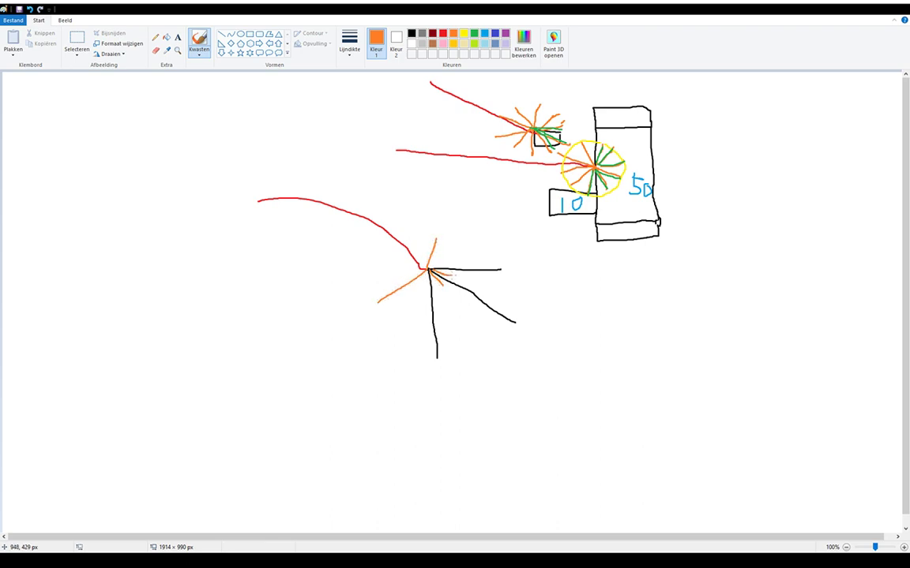
mouse_move(367, 255)
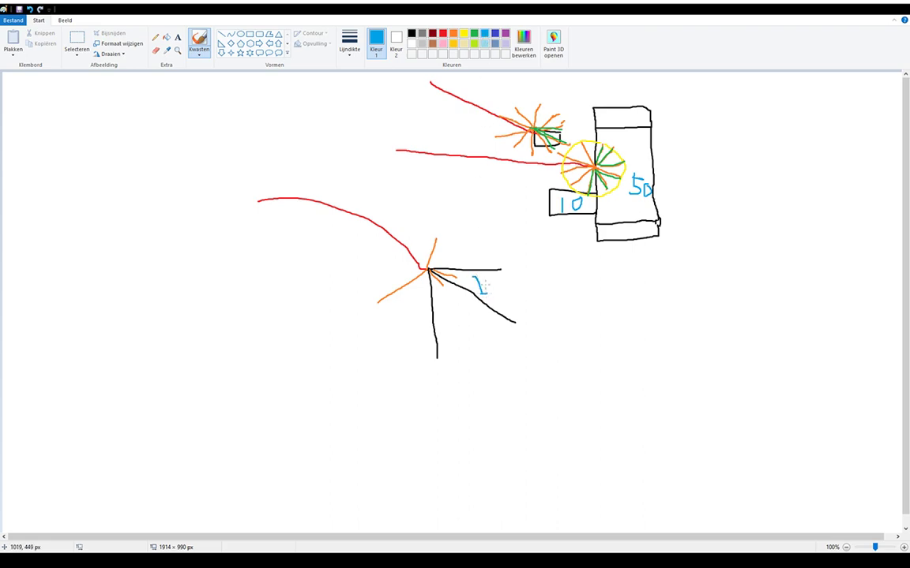
drag(476, 277, 492, 296)
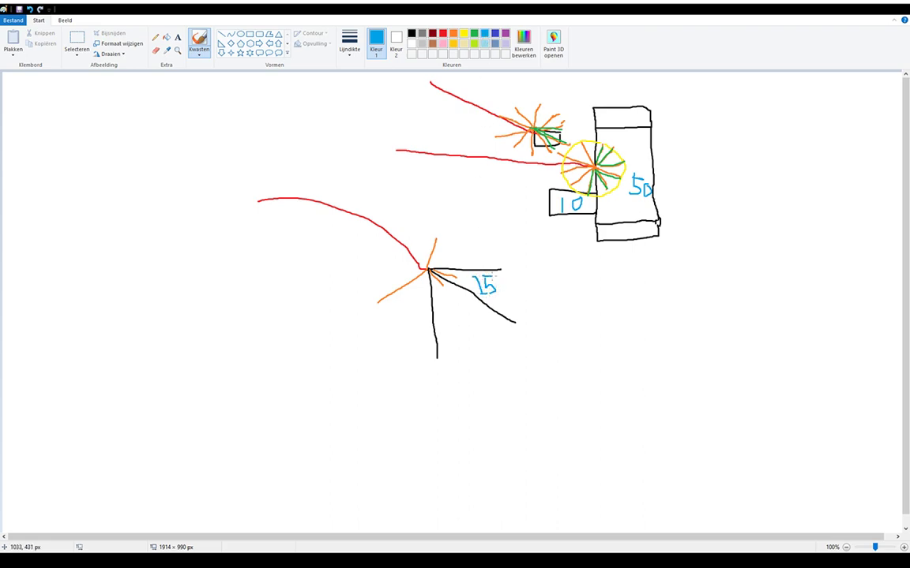
mouse_move(338, 224)
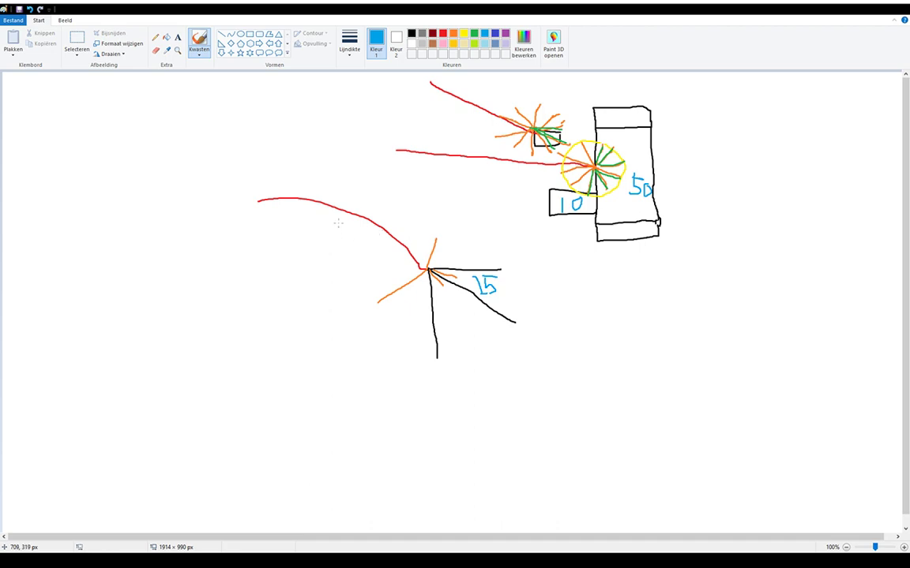
mouse_move(451, 150)
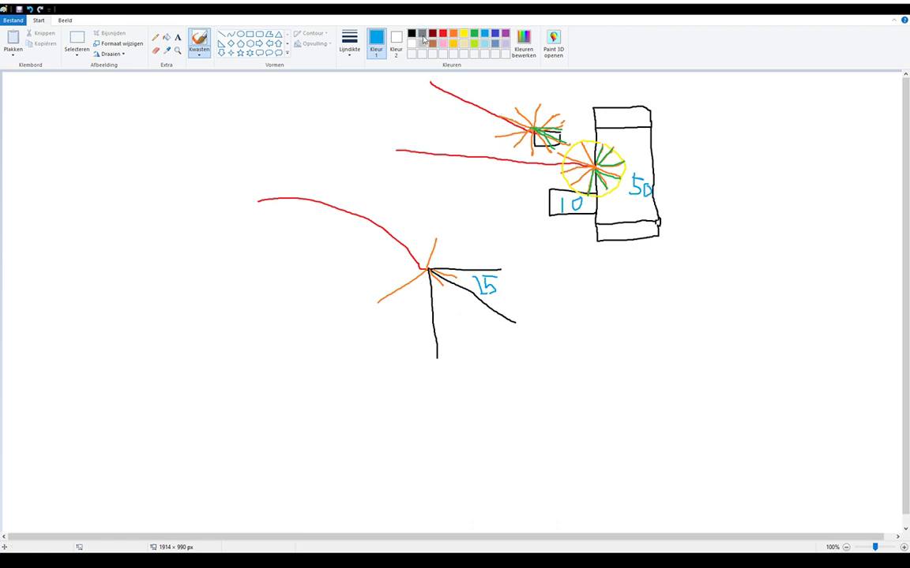
drag(709, 298, 709, 373)
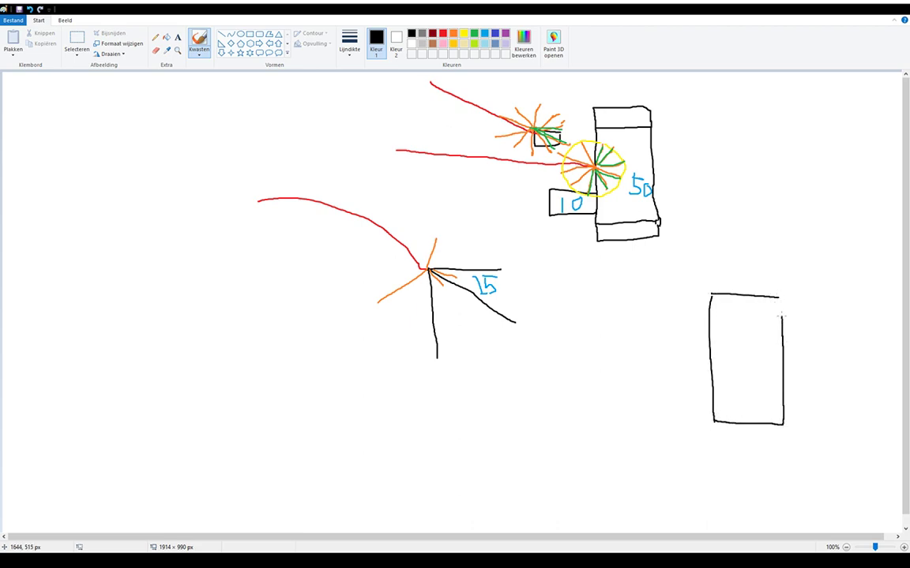
Step: Draw a red projectile line into the tall rectangle ending in orange explosion rays
click(431, 34)
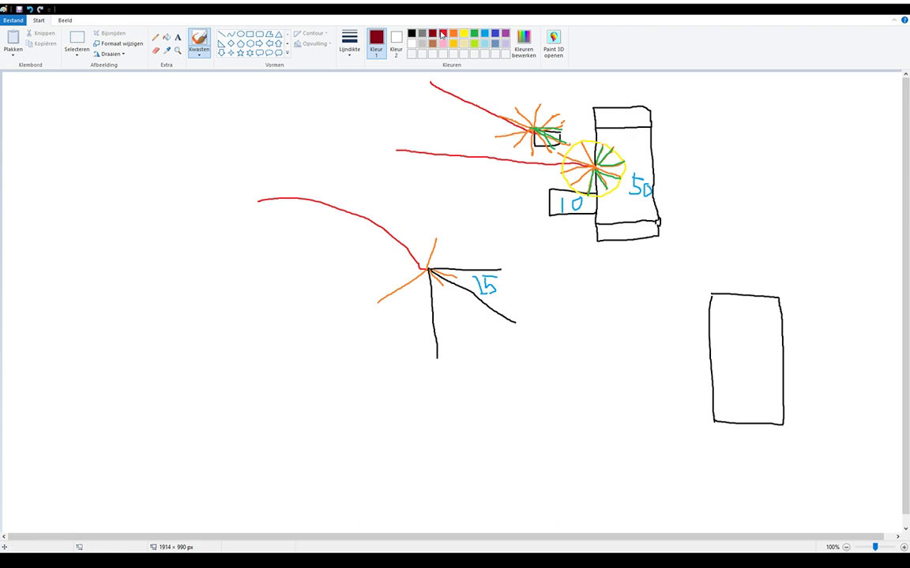
drag(565, 325, 698, 327)
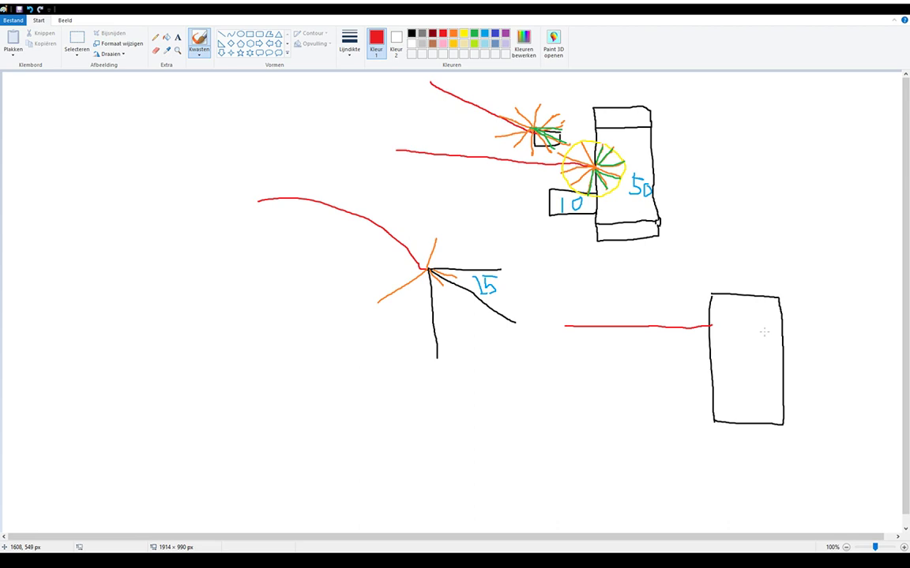
mouse_move(703, 326)
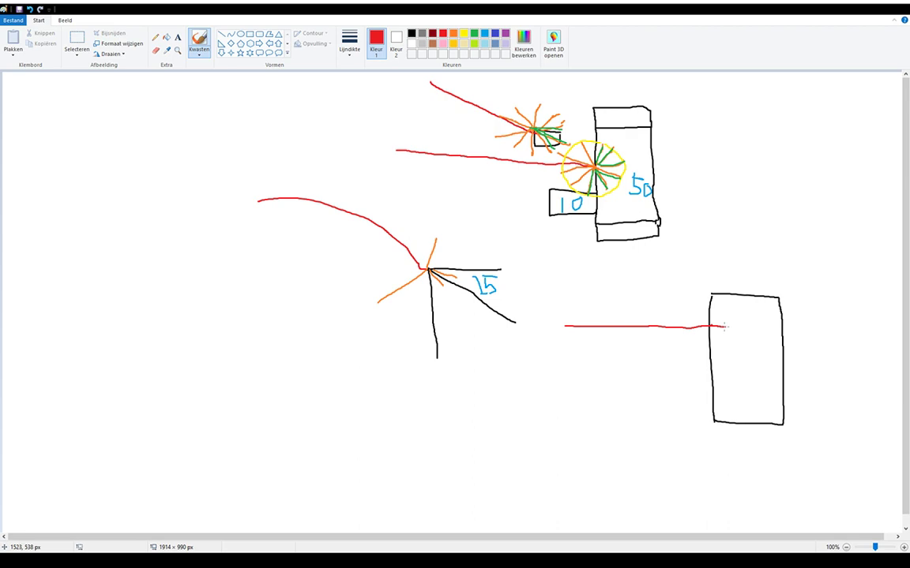
mouse_move(733, 330)
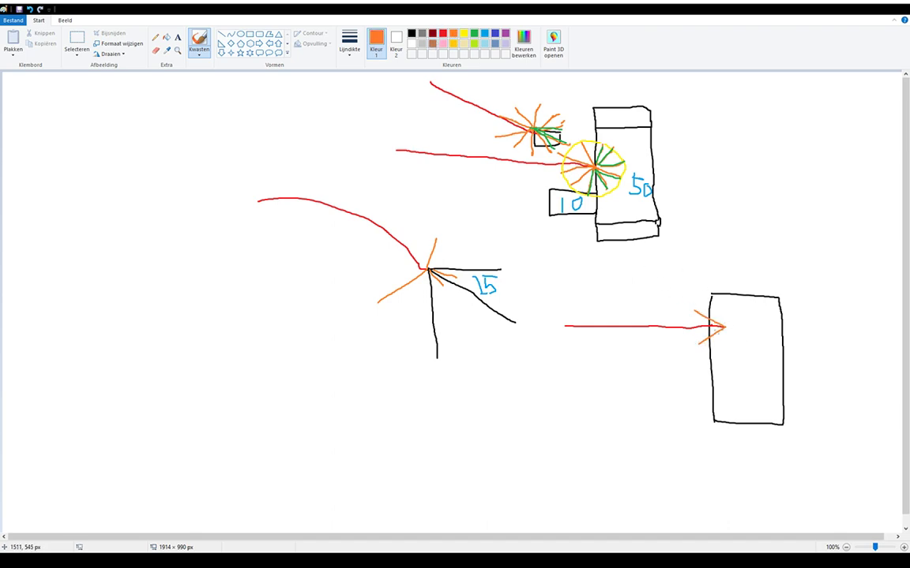
drag(714, 326, 742, 348)
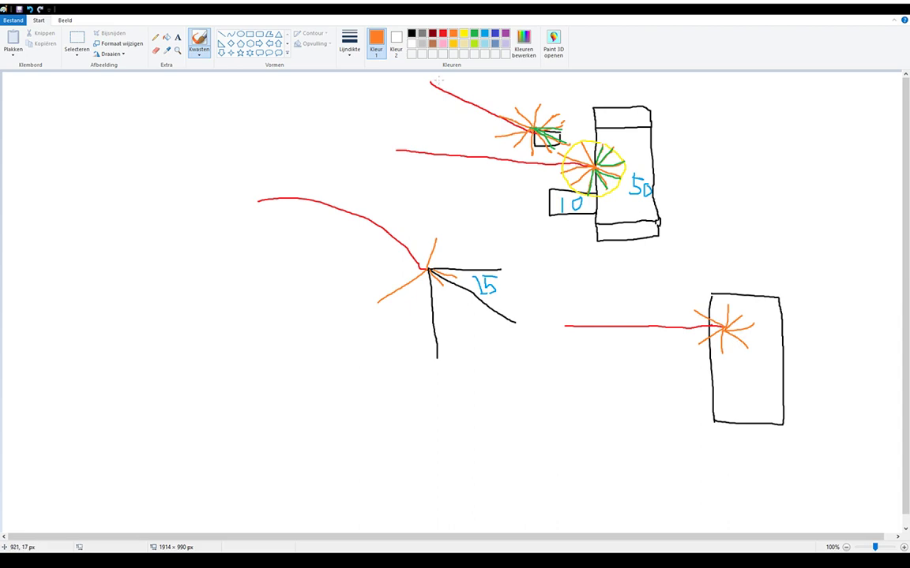
Step: Write the blue damage number 100 inside the rectangle
click(375, 38)
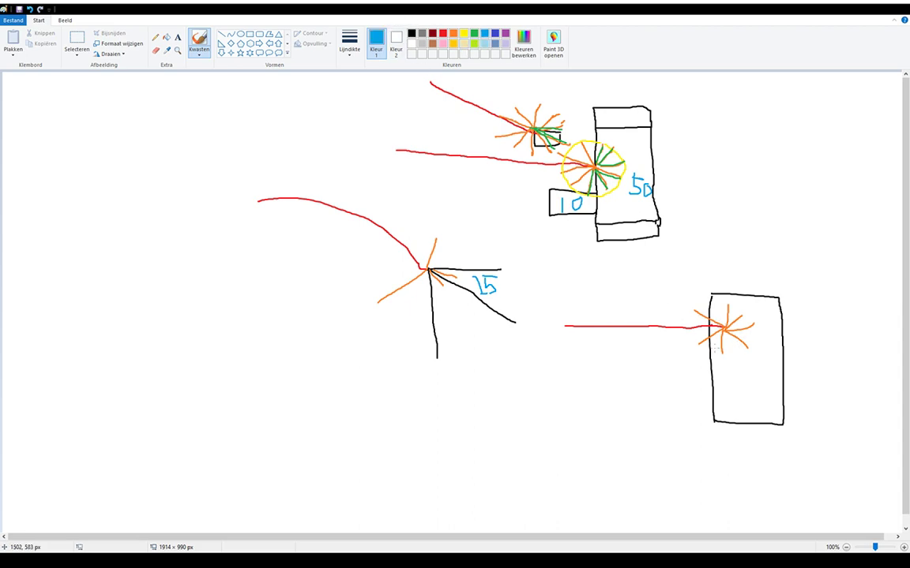
click(727, 373)
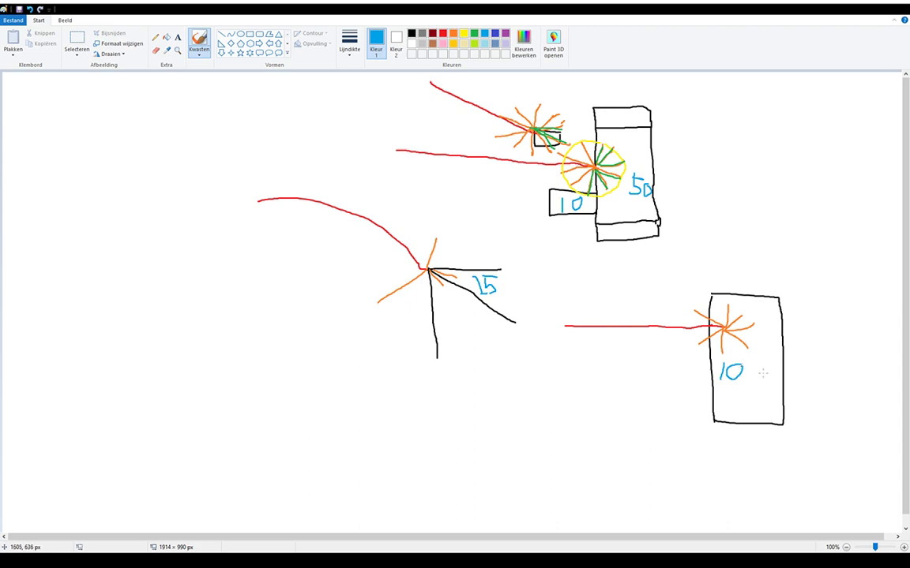
drag(758, 371, 770, 383)
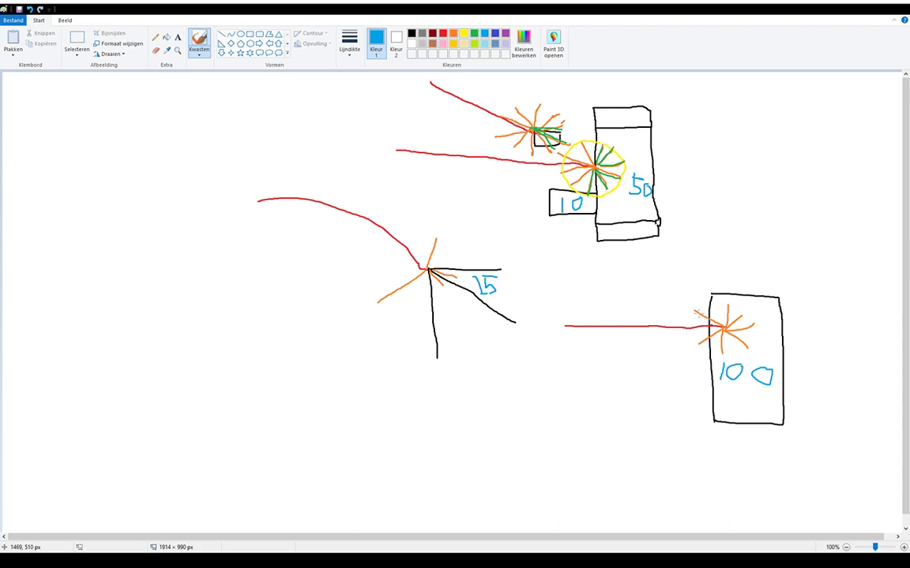
mouse_move(694, 297)
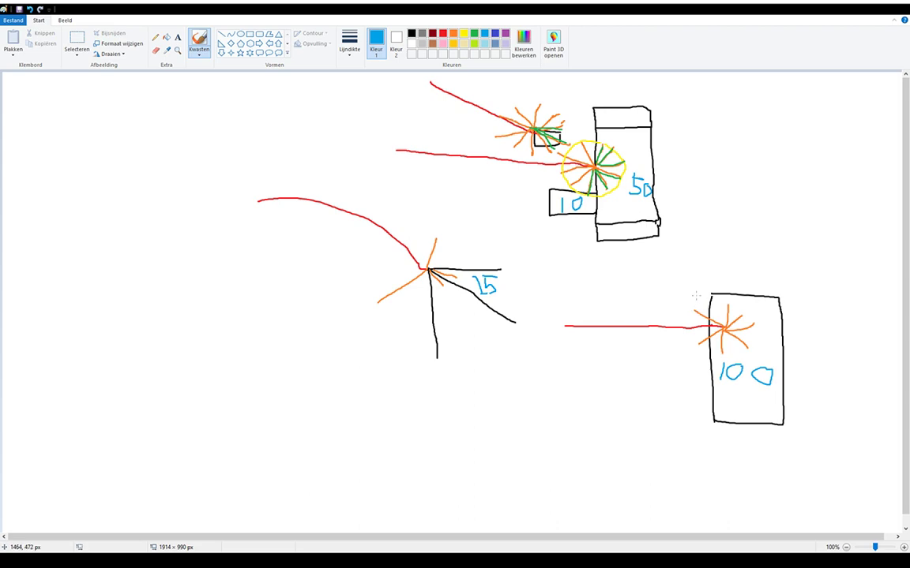
mouse_move(709, 325)
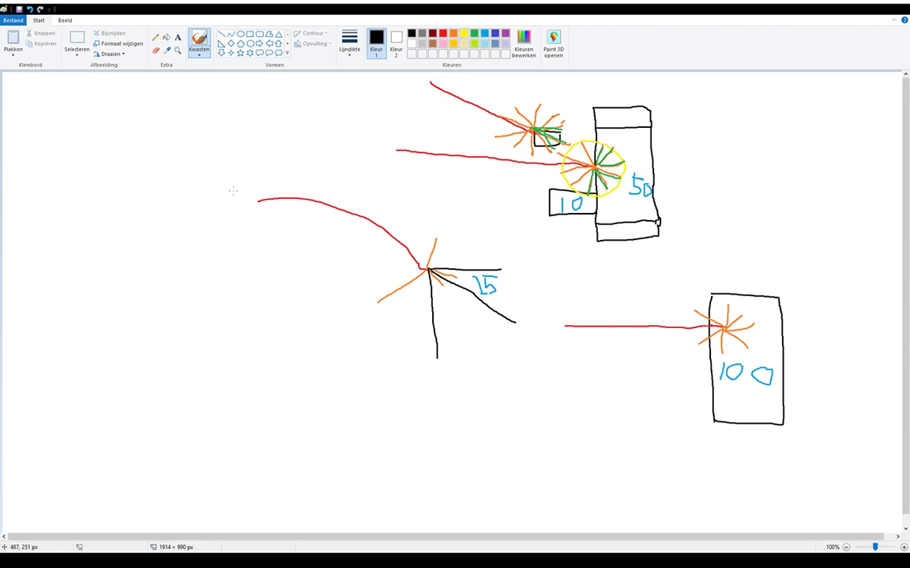
mouse_move(762, 126)
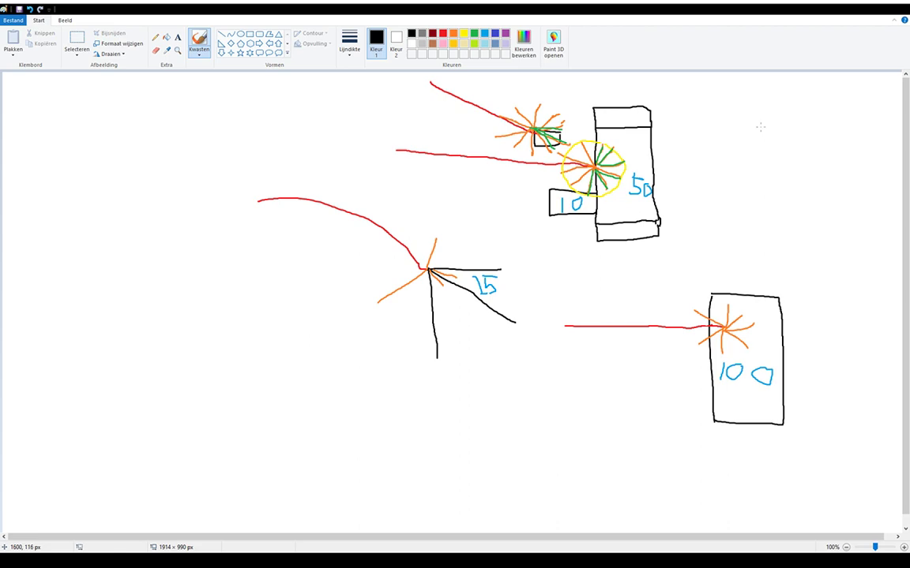
Step: Outline a small armor block at top right with orange explosion rays, returning to black afterward
drag(790, 126, 829, 123)
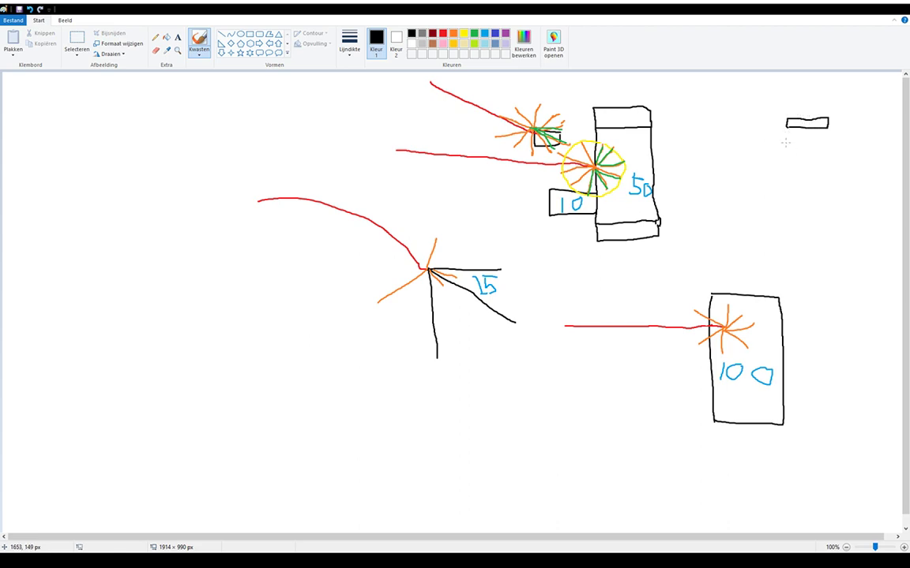
drag(787, 149, 827, 148)
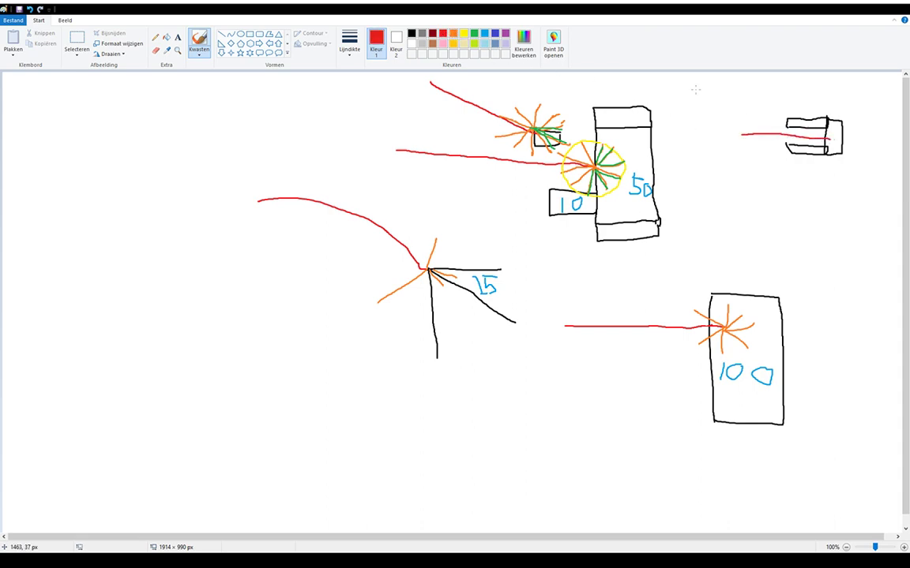
click(376, 38)
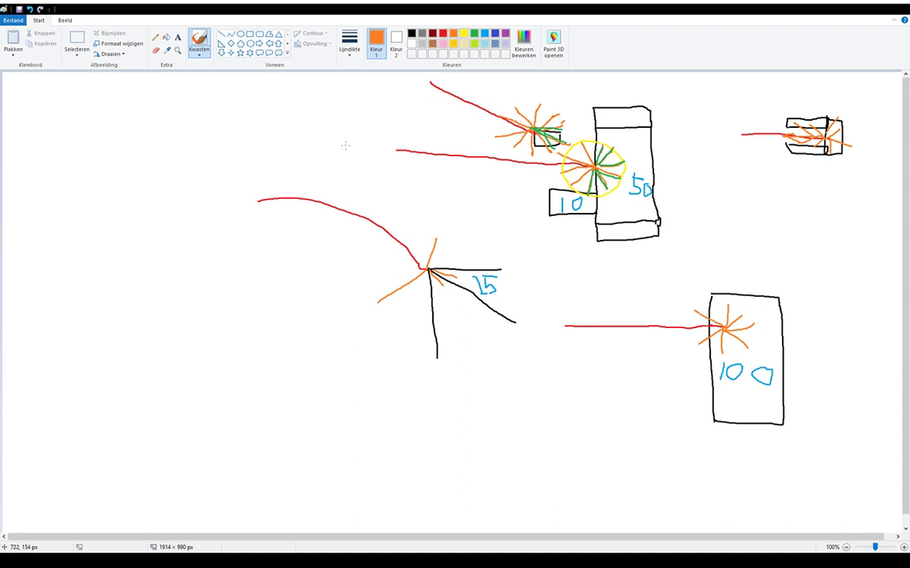
mouse_move(372, 115)
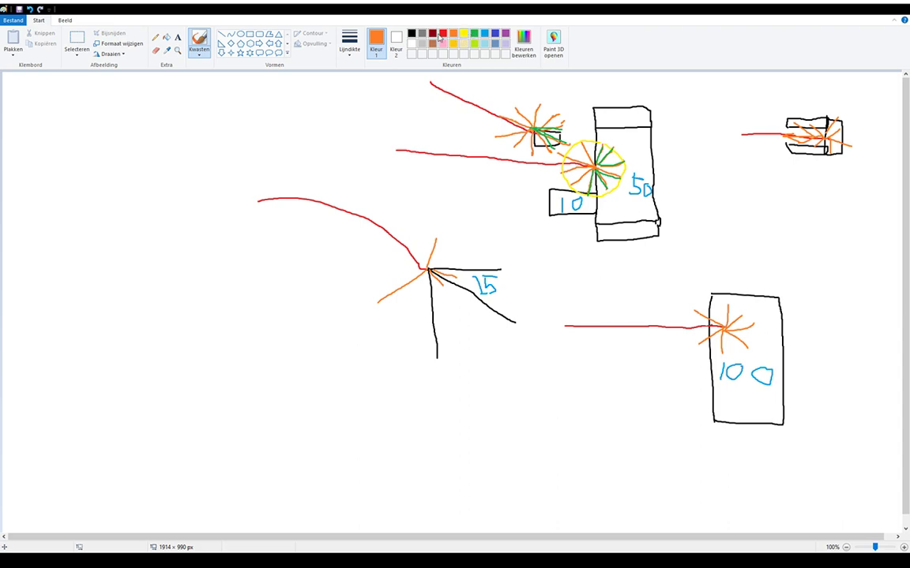
click(410, 32)
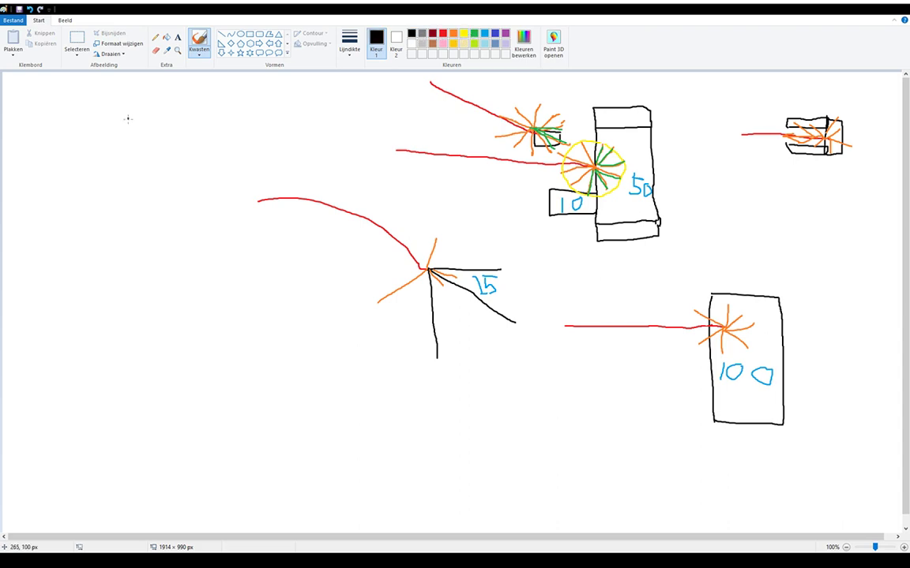
Step: Outline an open black armor box at the upper left of the canvas
drag(120, 117, 205, 192)
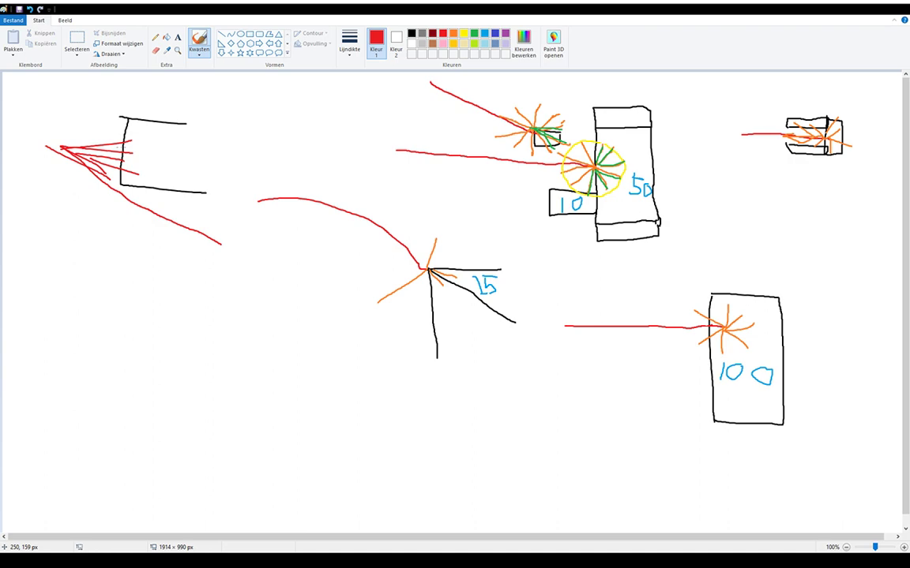
mouse_move(142, 148)
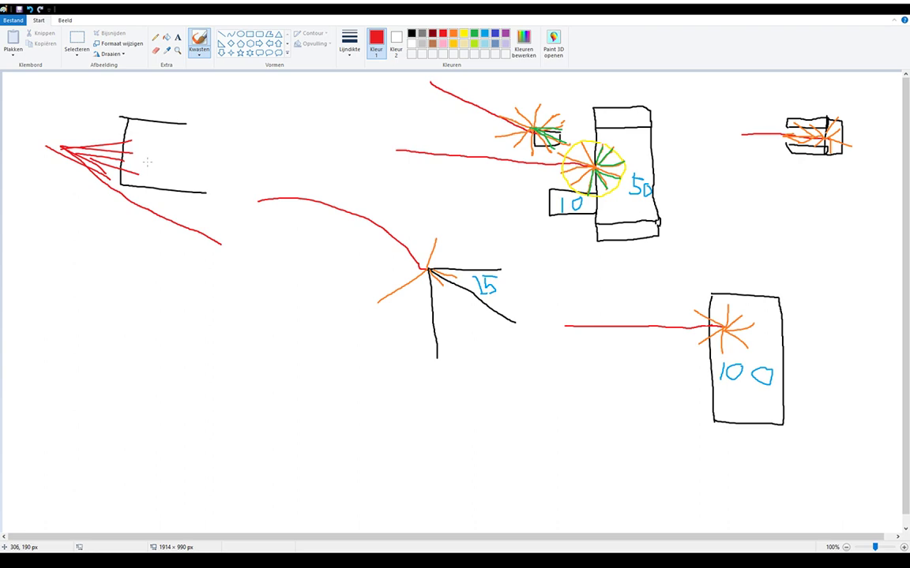
mouse_move(148, 161)
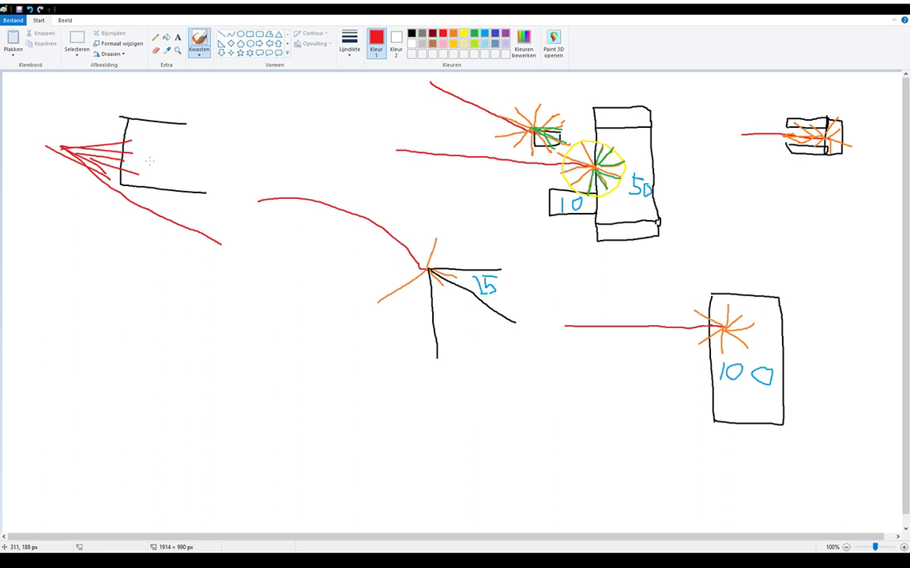
mouse_move(187, 155)
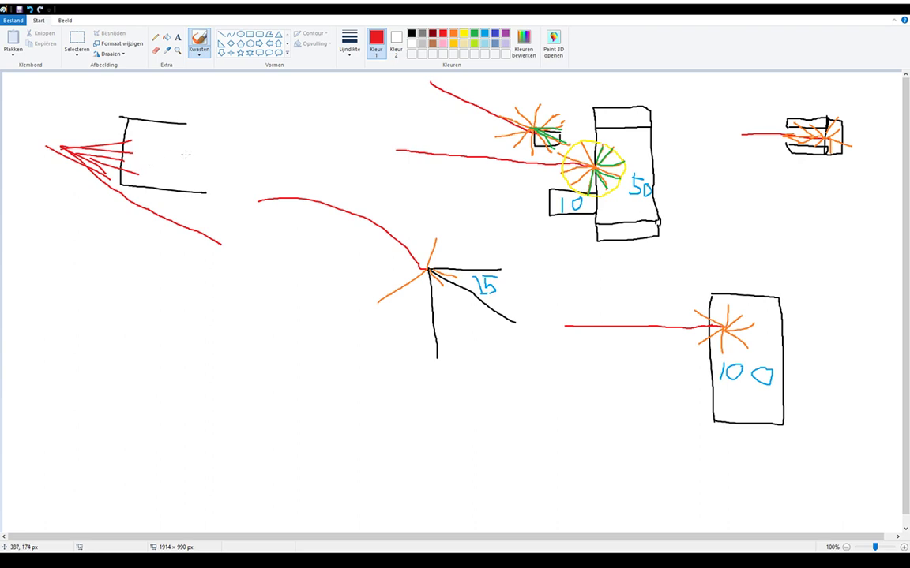
mouse_move(203, 146)
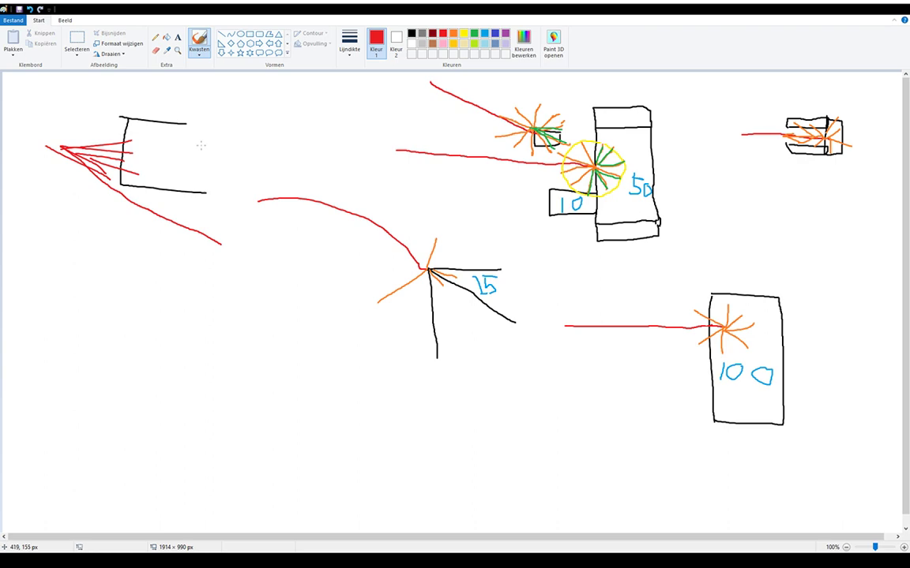
mouse_move(598, 194)
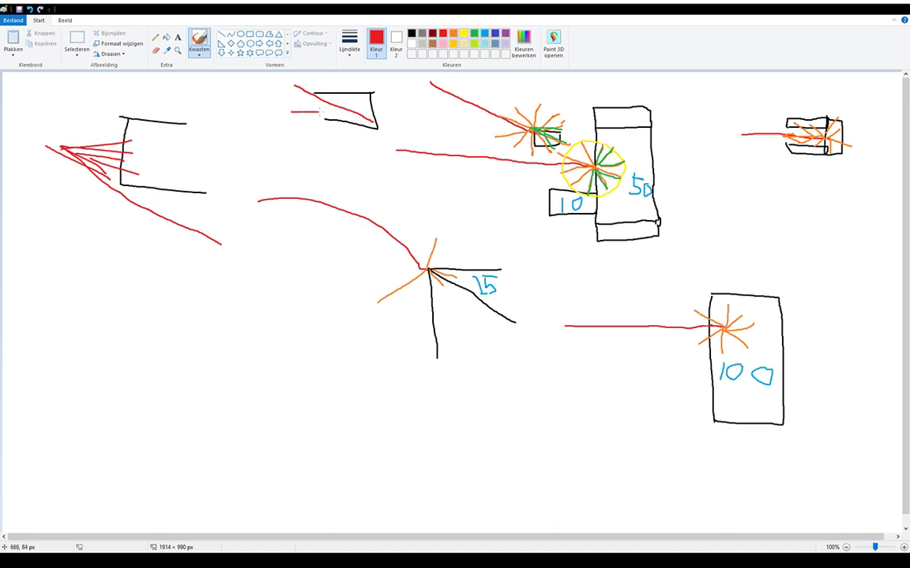
Step: Draw red projectile streaks running into the small black armor shape at top centre
drag(319, 114, 366, 98)
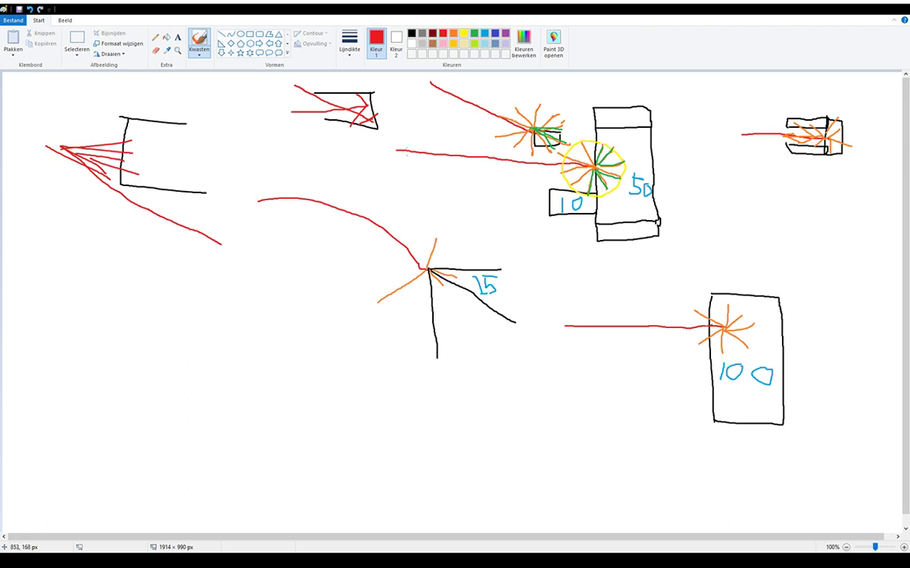
mouse_move(404, 152)
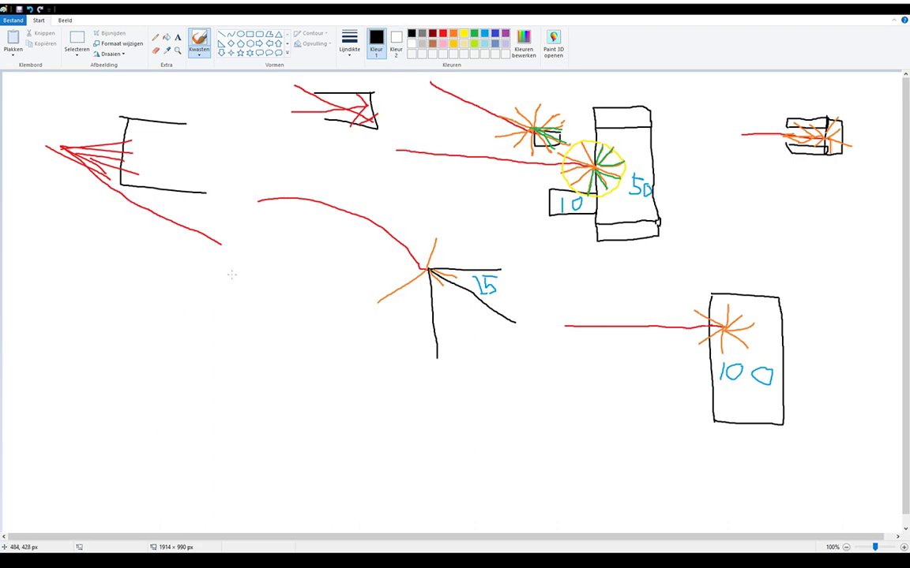
mouse_move(253, 366)
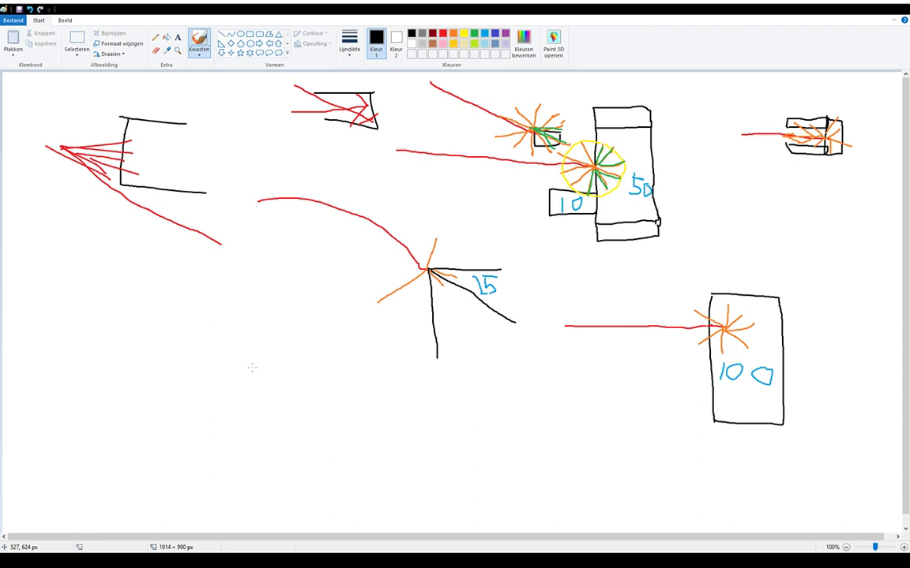
mouse_move(250, 370)
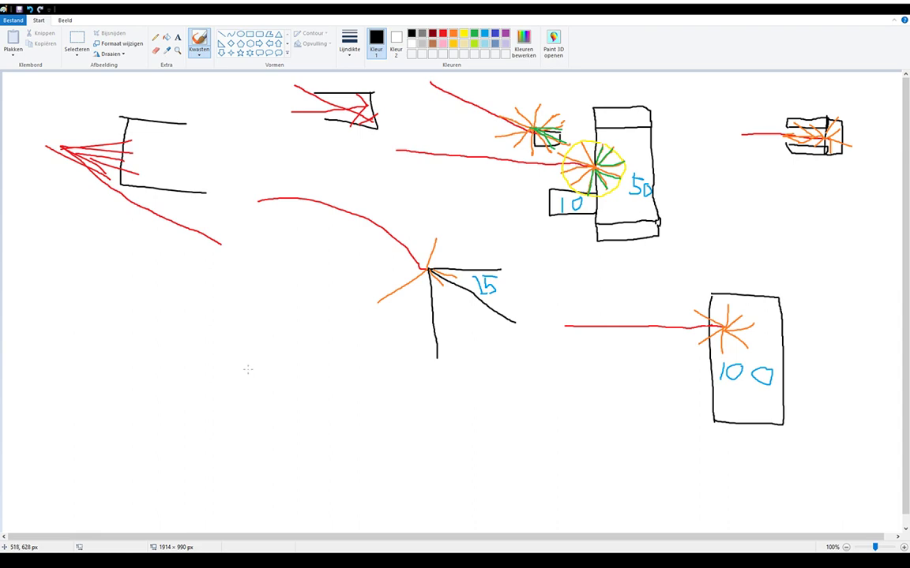
mouse_move(83, 187)
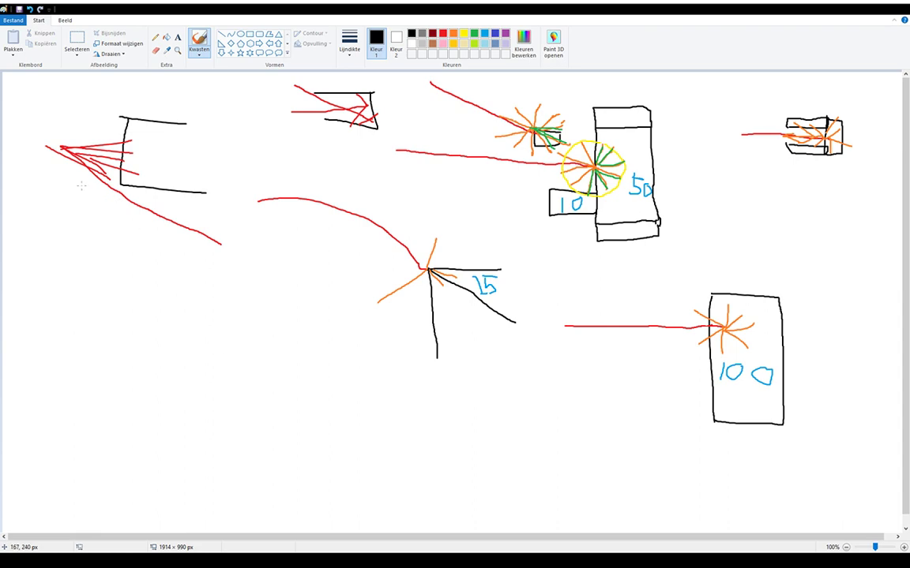
mouse_move(164, 266)
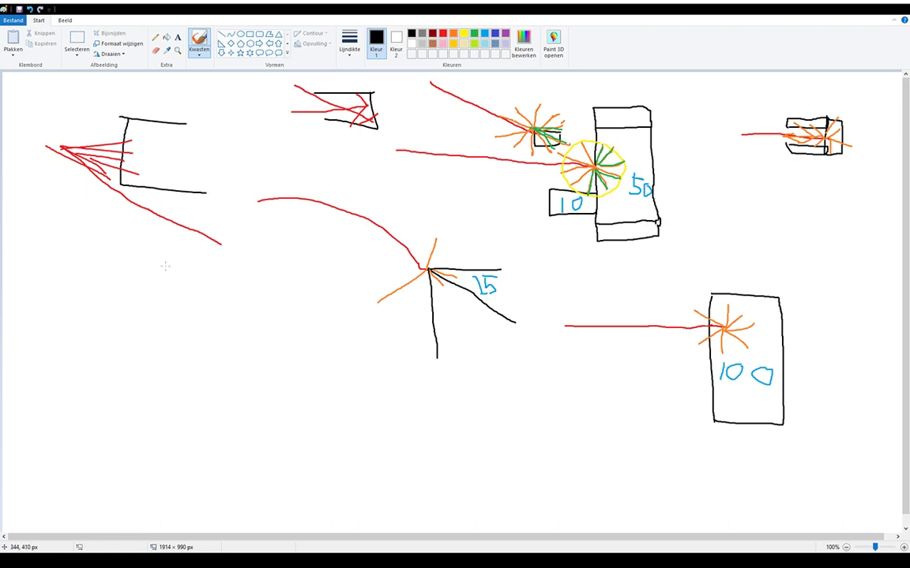
mouse_move(189, 284)
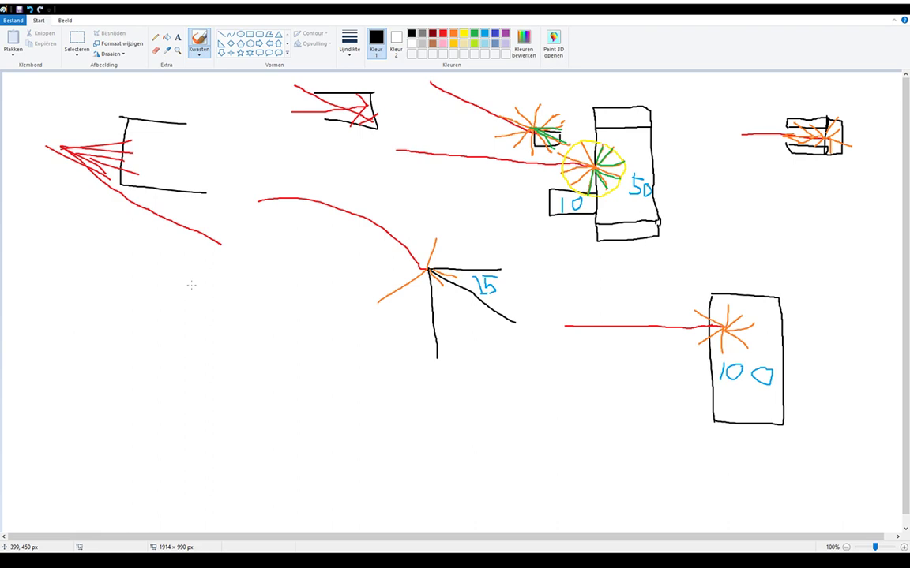
mouse_move(192, 287)
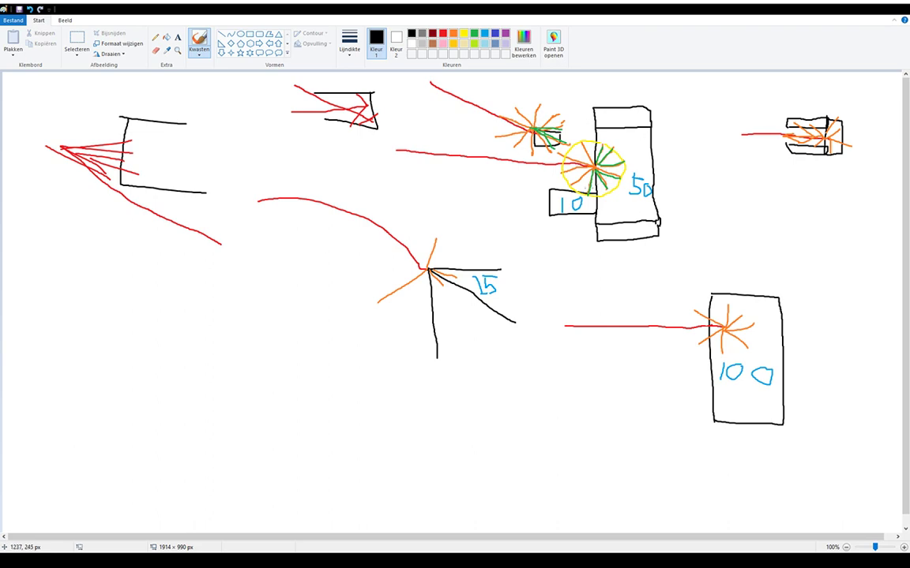
mouse_move(392, 265)
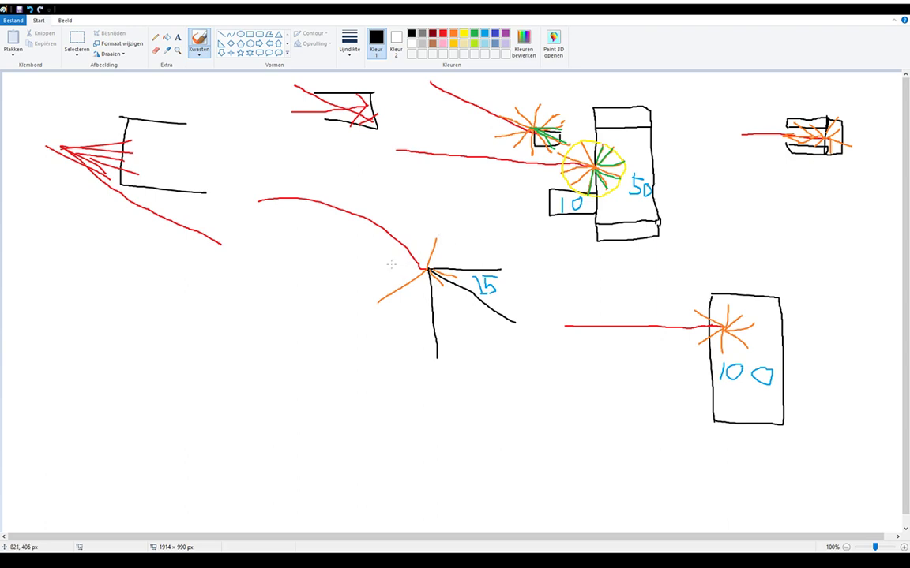
mouse_move(382, 262)
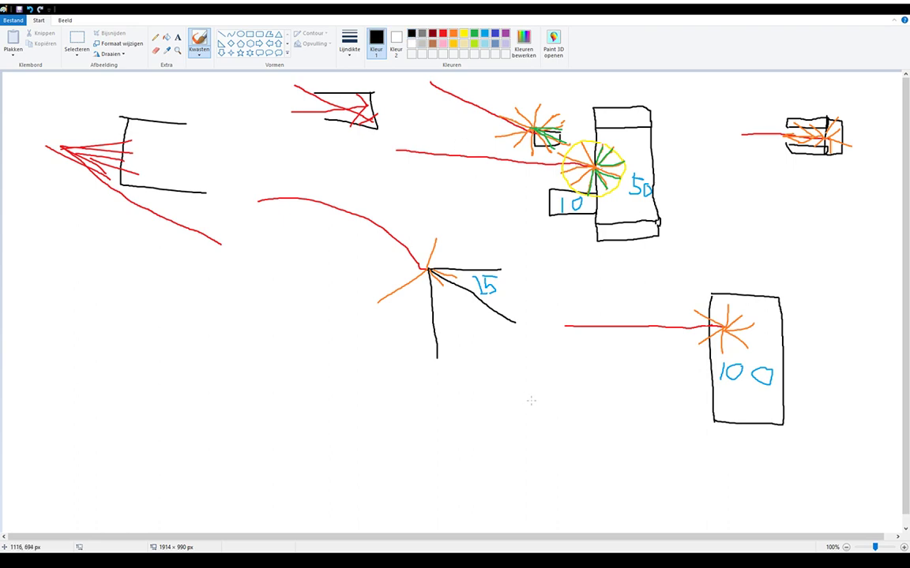
Step: Draw a small black armor piece below the 15 and a red projectile line into it
drag(530, 404, 553, 434)
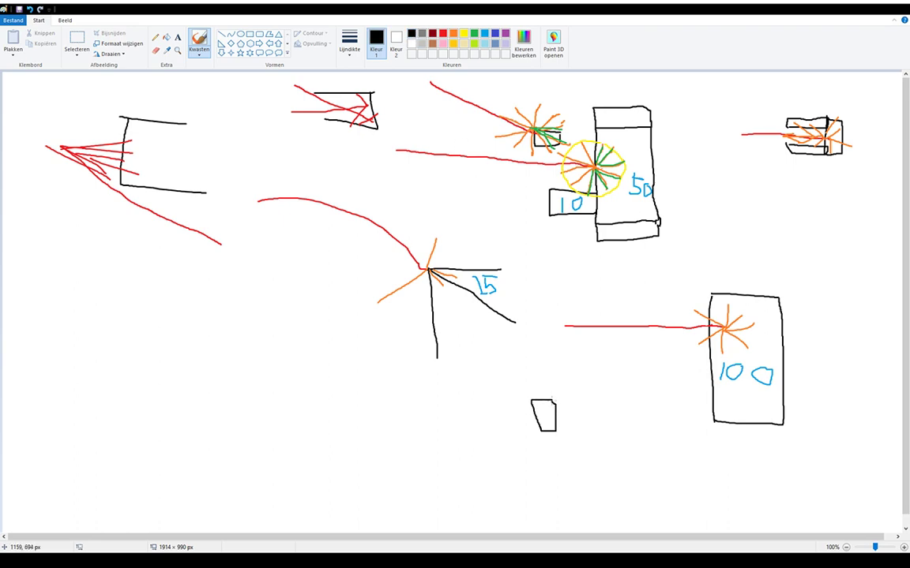
drag(560, 398, 568, 435)
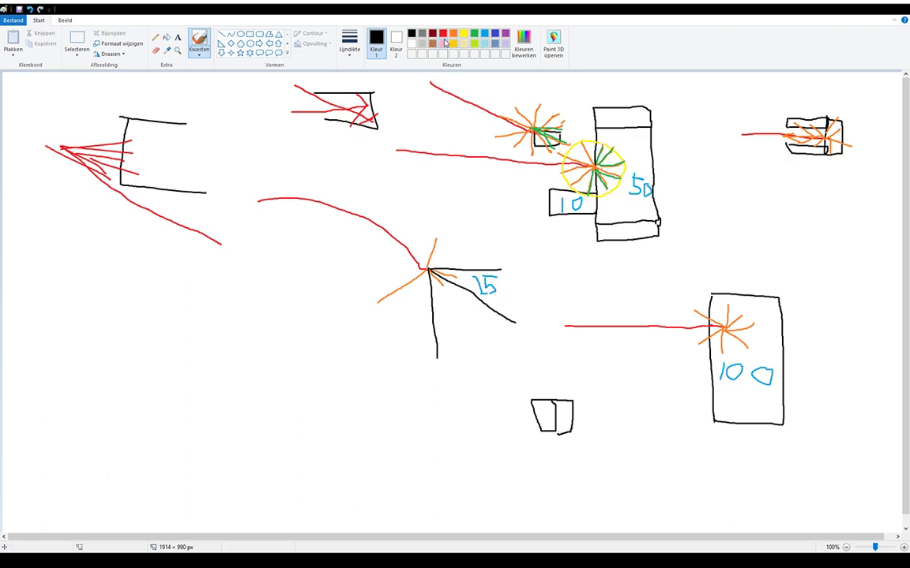
drag(403, 417, 509, 411)
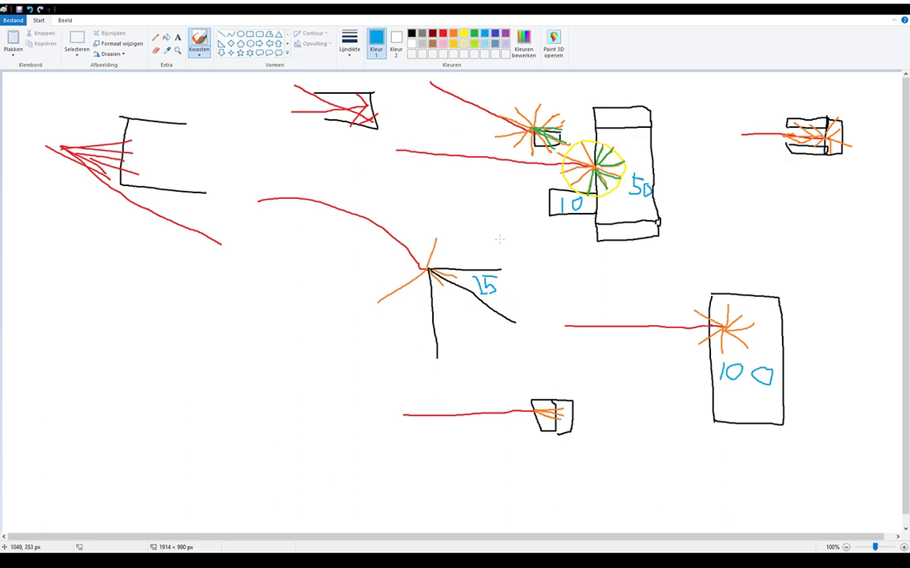
drag(530, 392, 536, 387)
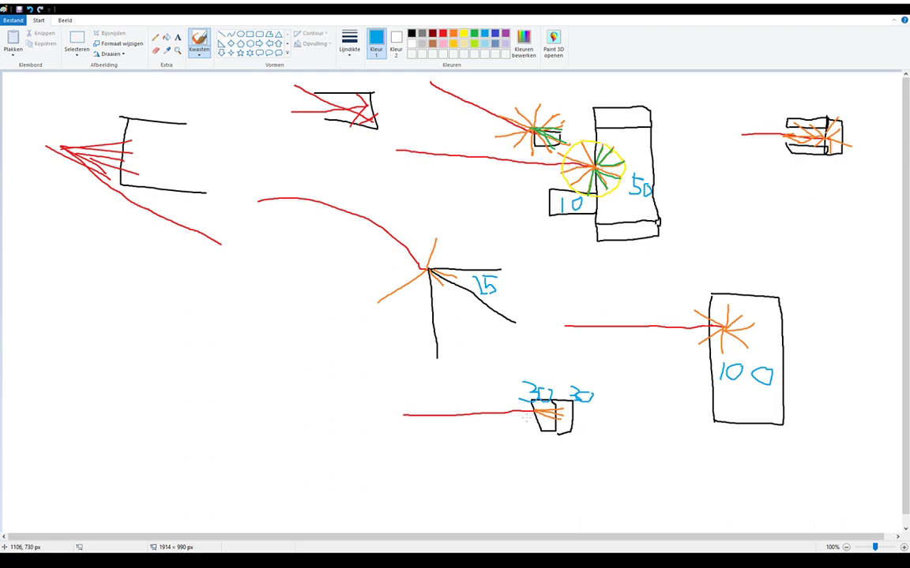
mouse_move(467, 432)
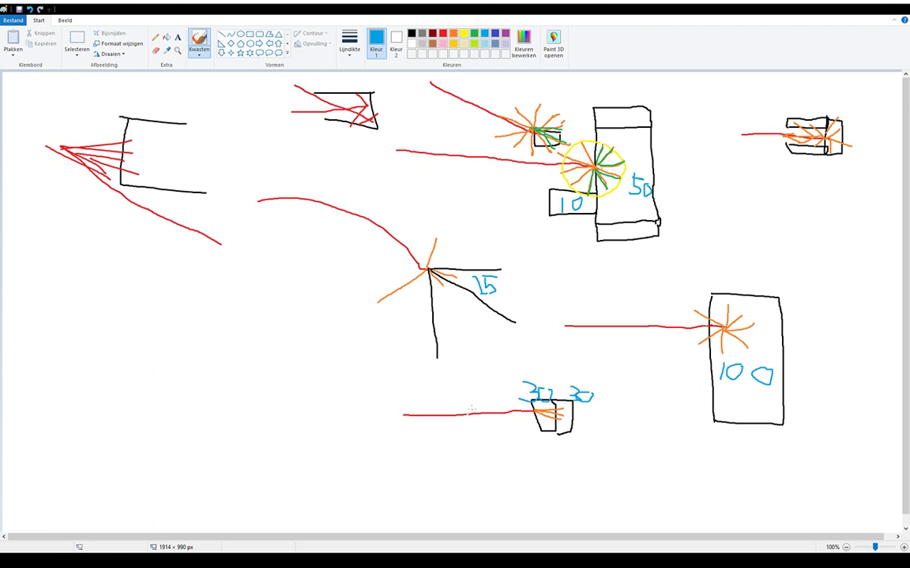
mouse_move(472, 401)
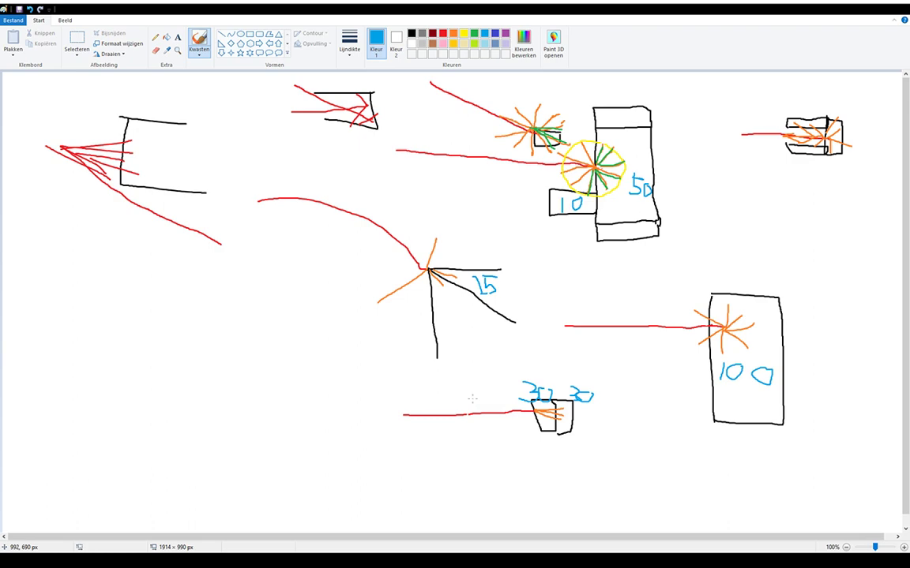
mouse_move(28, 209)
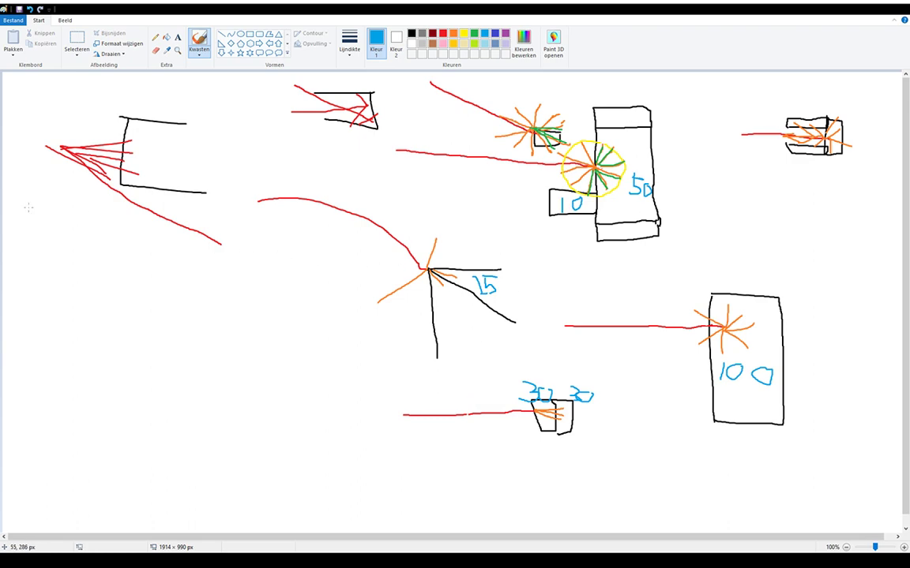
mouse_move(108, 229)
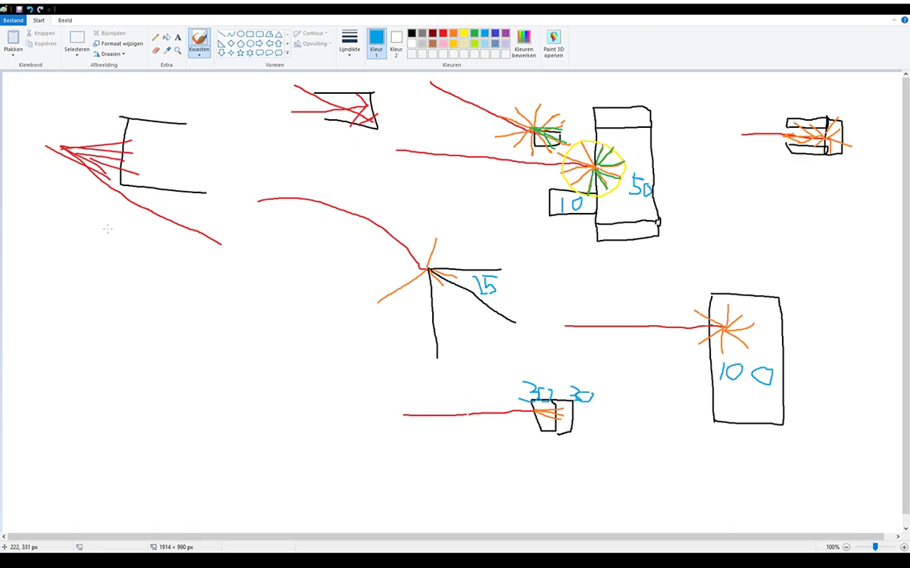
mouse_move(117, 228)
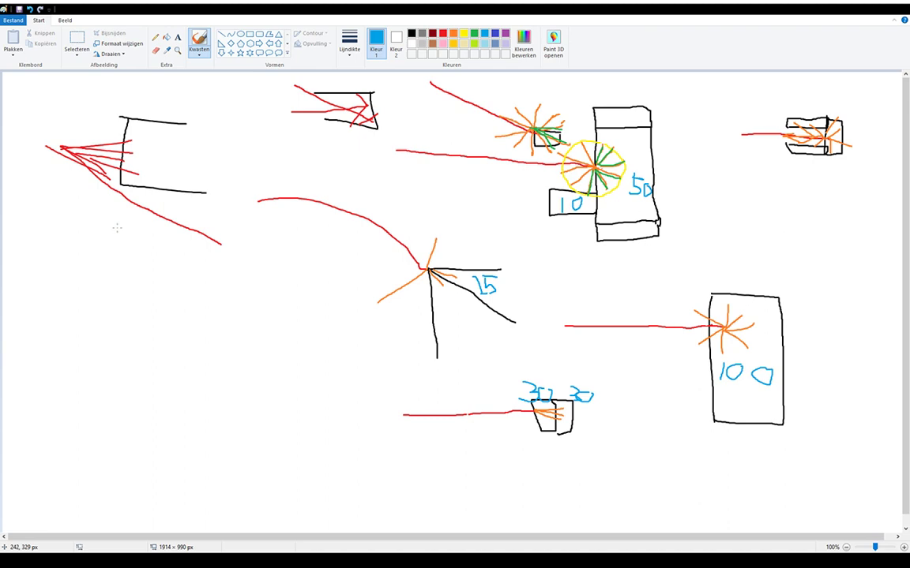
mouse_move(205, 253)
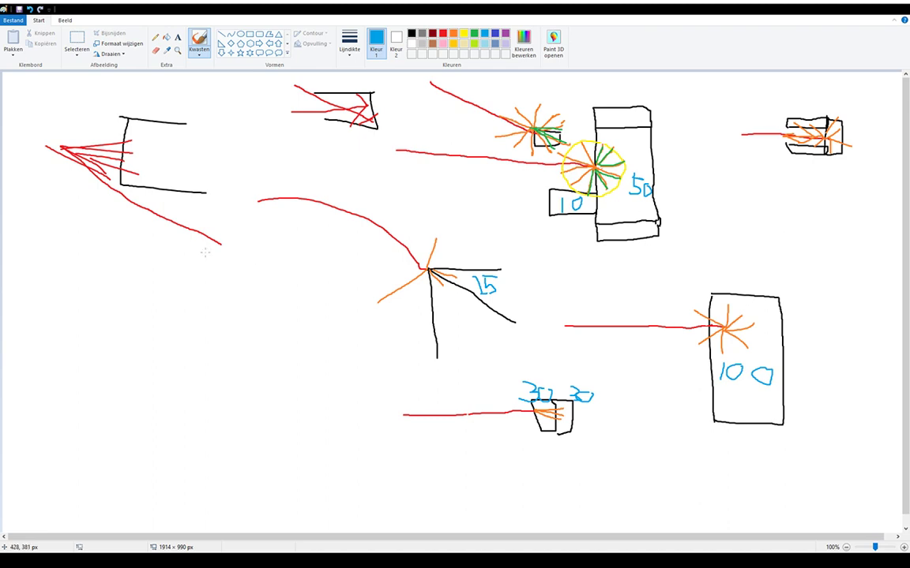
mouse_move(196, 11)
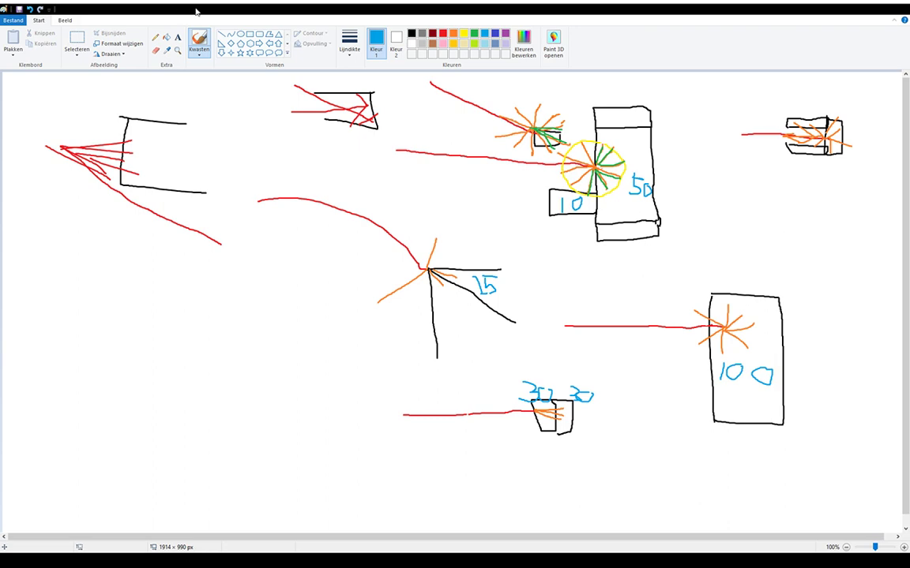
mouse_move(188, 10)
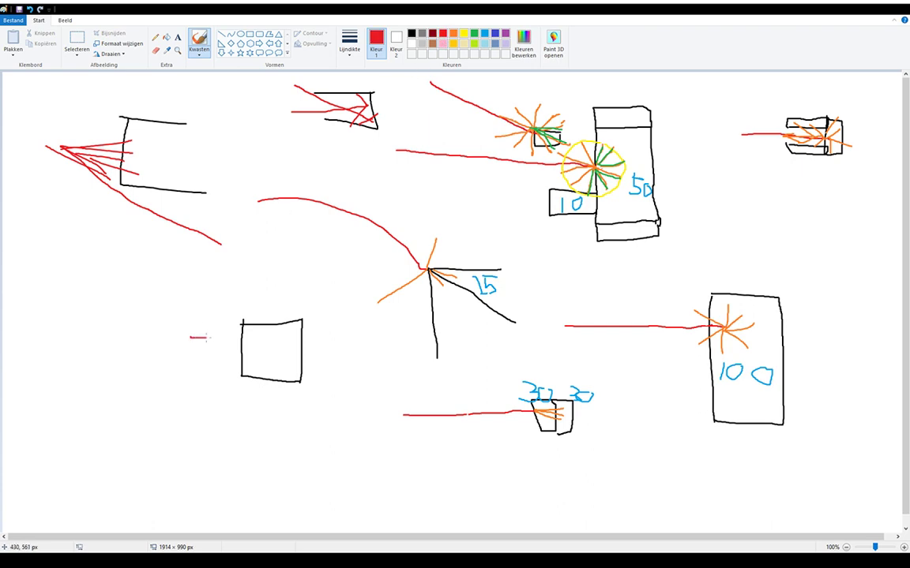
Step: Lengthen the red projectile line to the square and add orange explosion rays at impact
drag(191, 338, 238, 338)
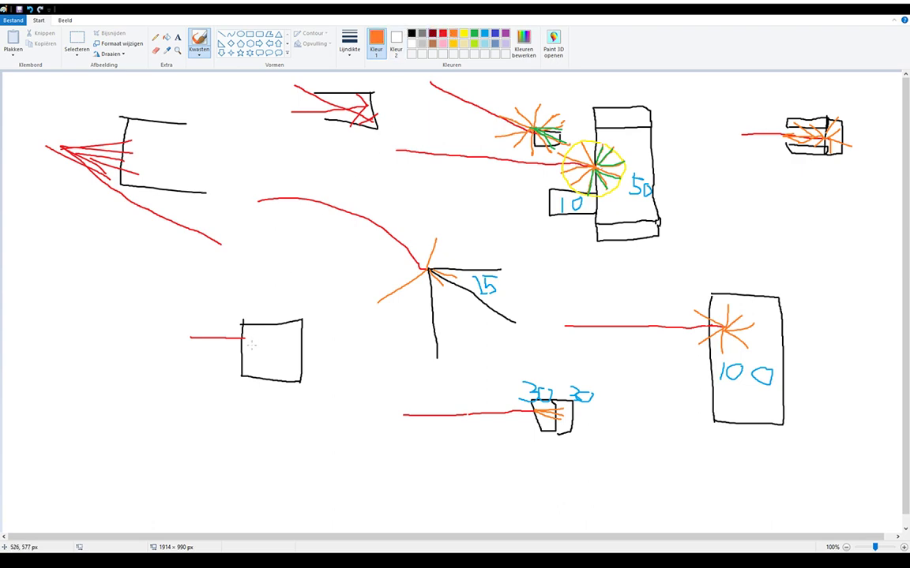
drag(224, 332, 249, 341)
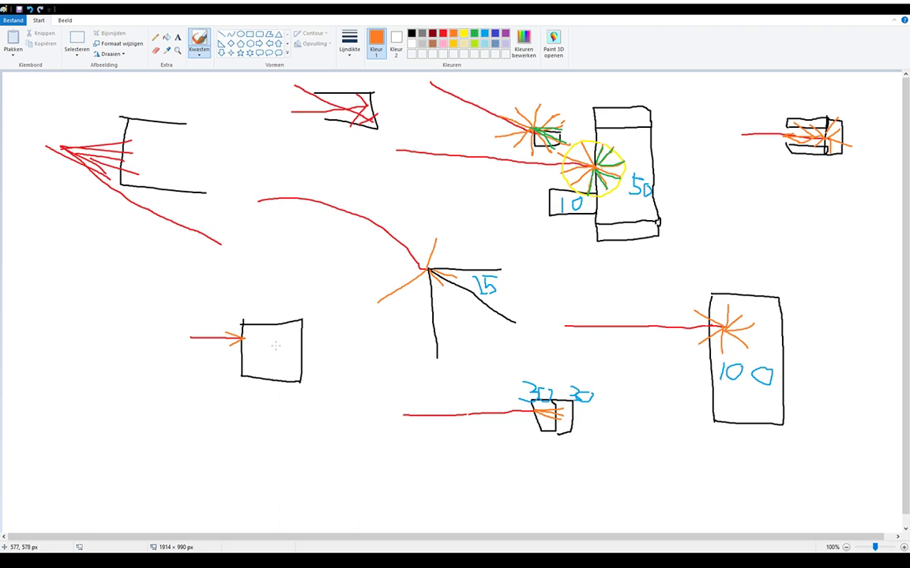
mouse_move(272, 347)
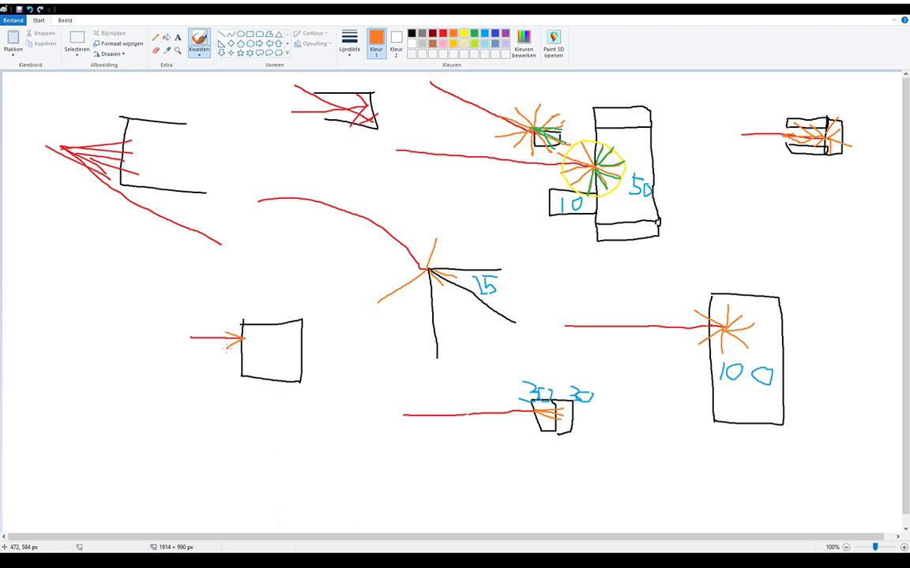
mouse_move(254, 333)
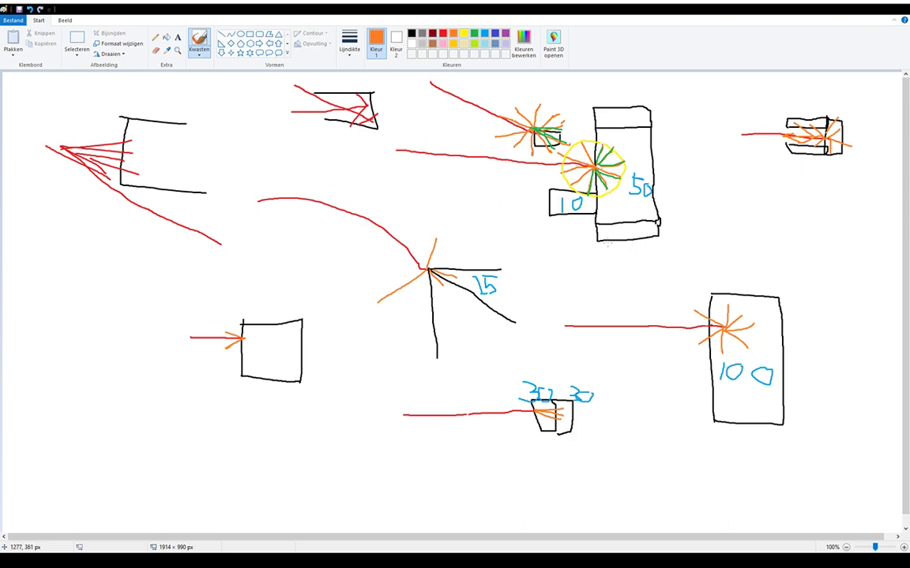
mouse_move(586, 244)
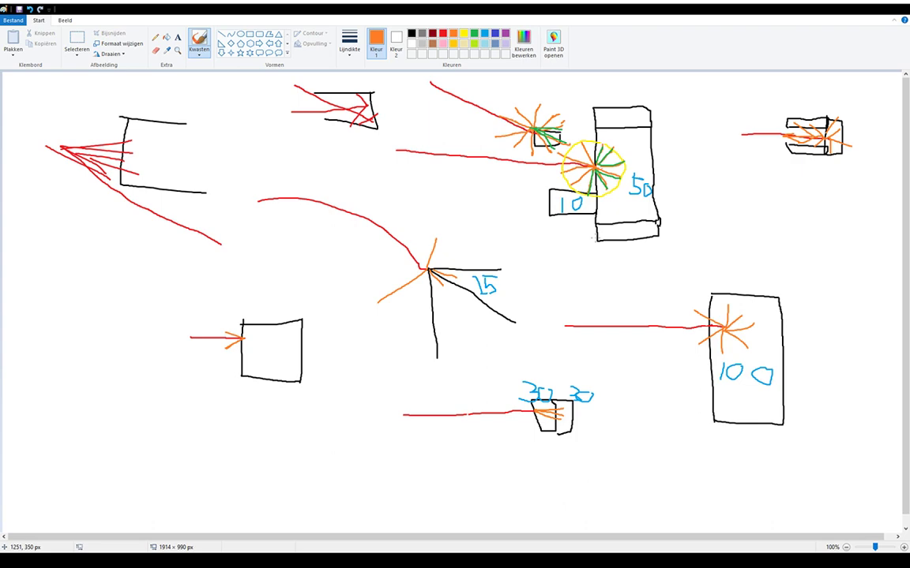
mouse_move(409, 190)
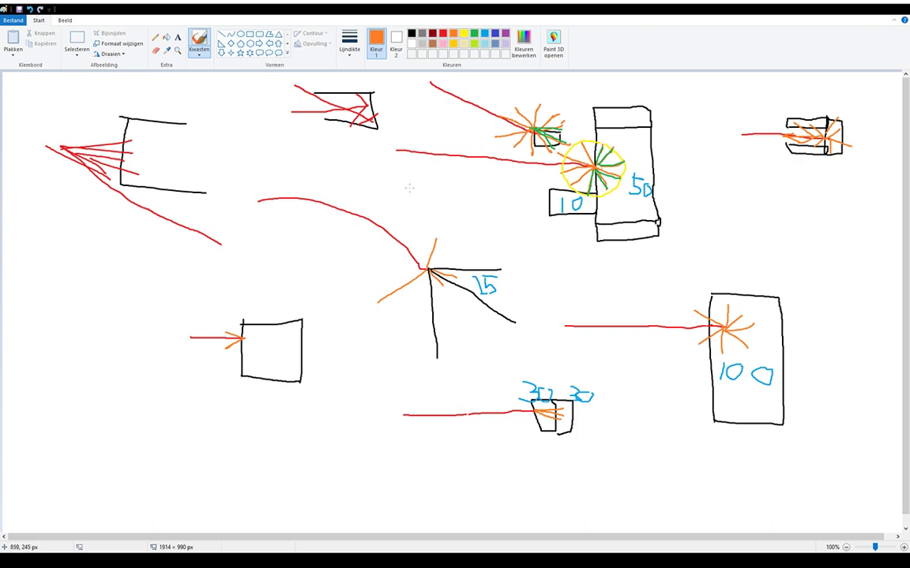
mouse_move(395, 192)
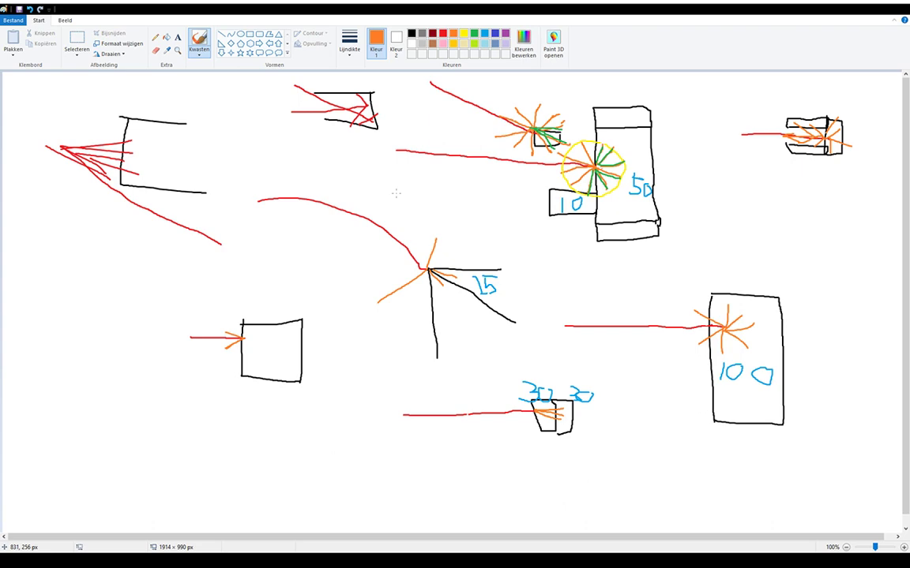
mouse_move(452, 190)
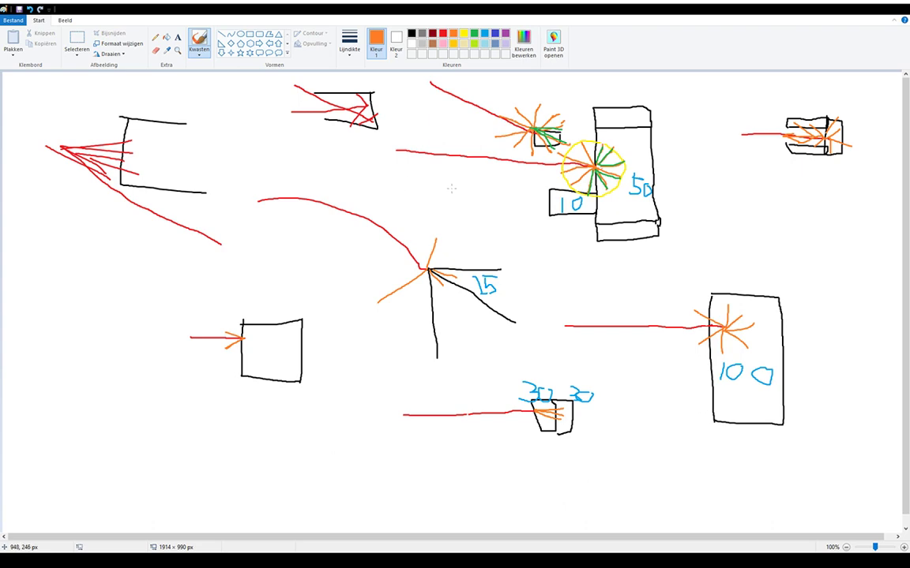
mouse_move(417, 184)
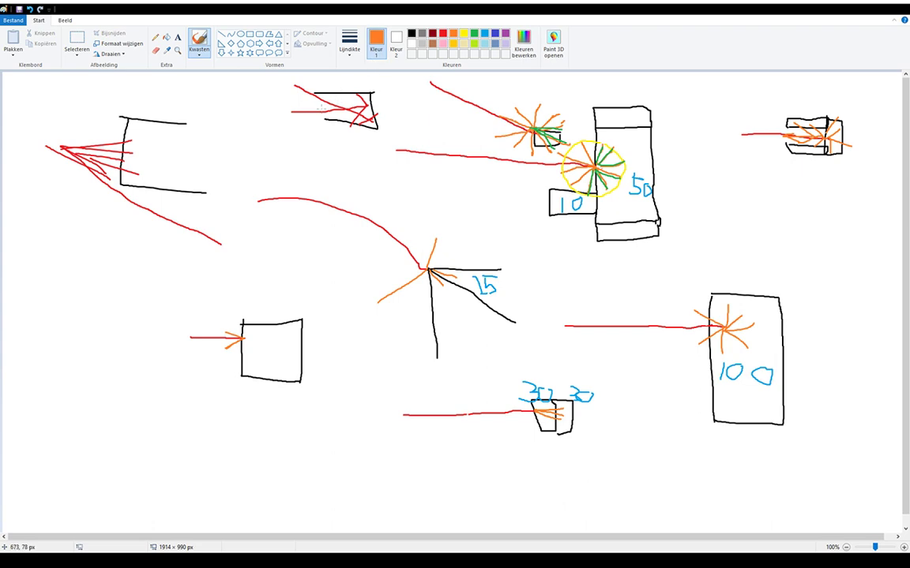
mouse_move(319, 120)
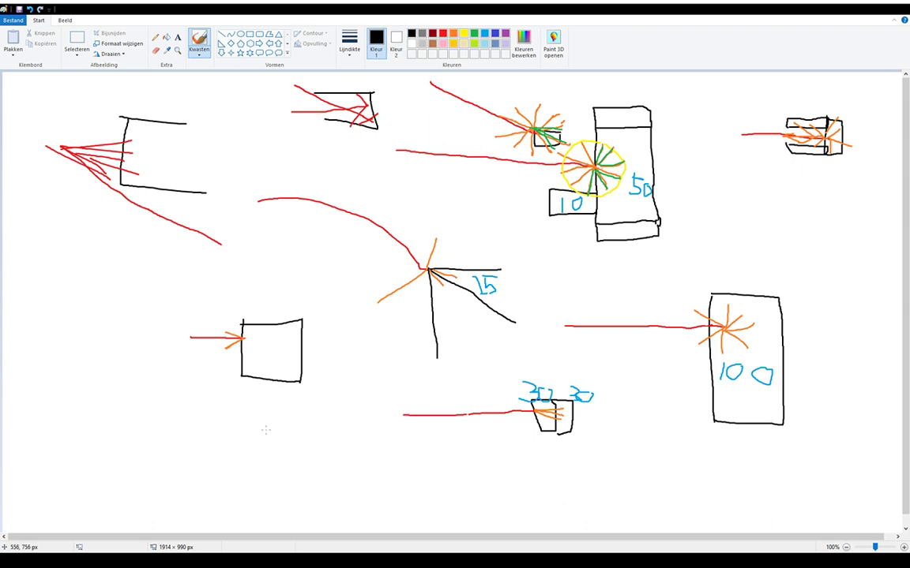
Step: Draw a small black rectangle near bottom left with an arrow pointing left
drag(246, 466, 303, 432)
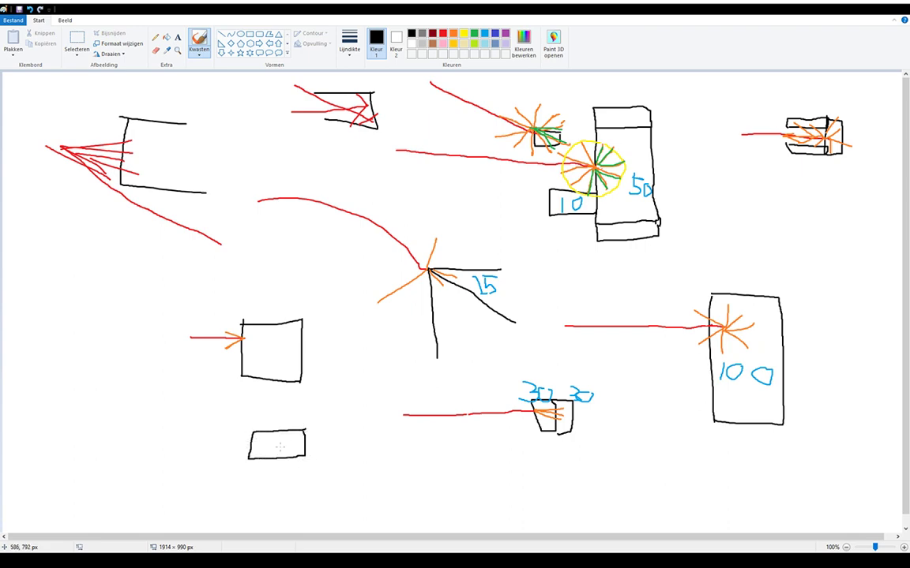
drag(285, 449, 229, 449)
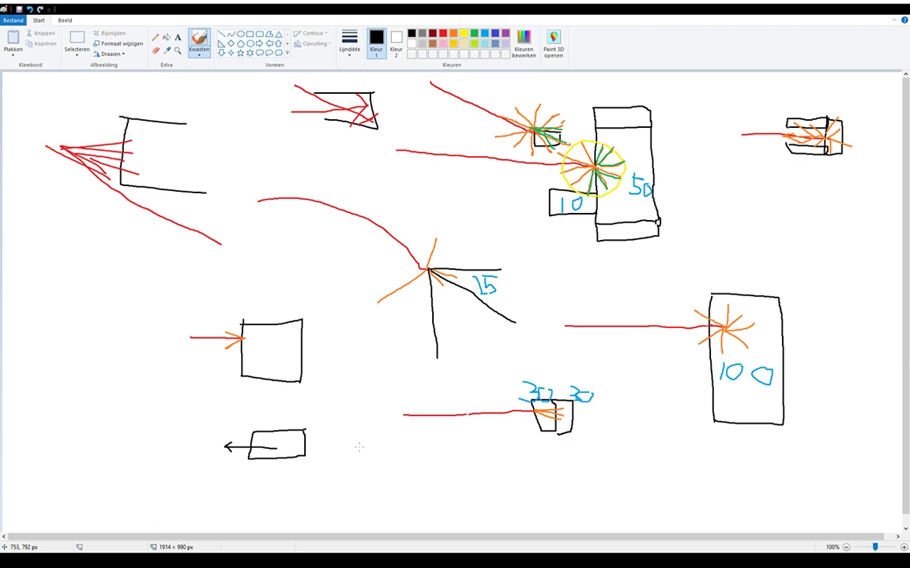
Step: Draw a tilted black square below it, struck by a red projectile line
drag(360, 450, 402, 481)
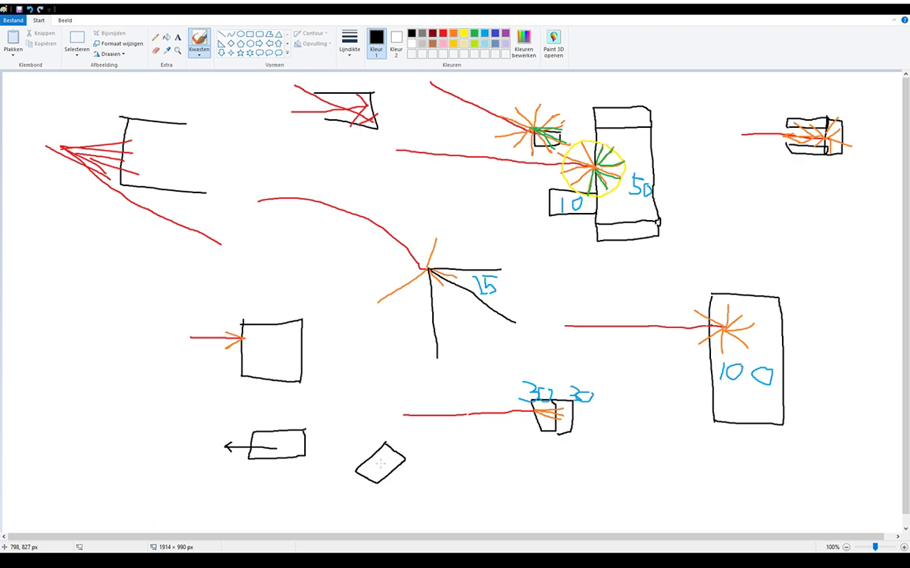
drag(395, 458, 351, 464)
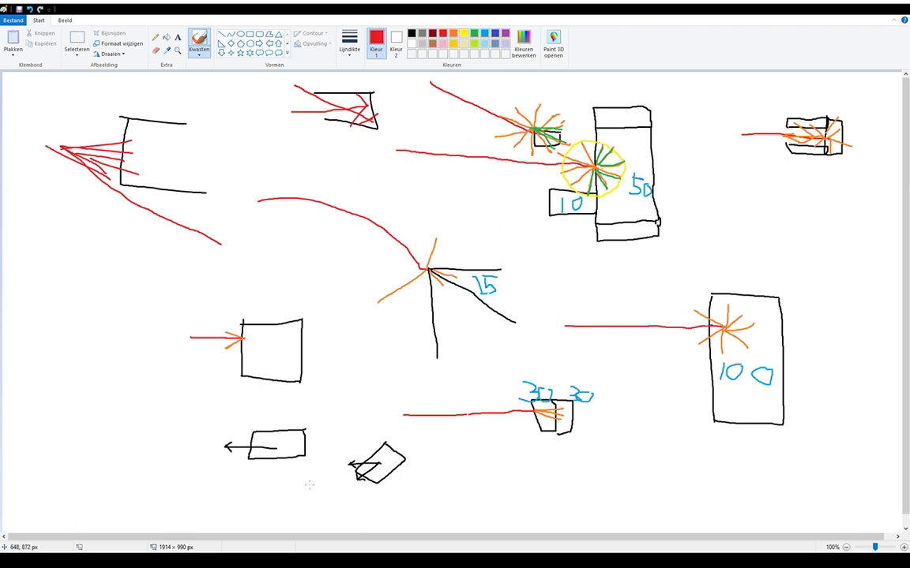
drag(281, 473, 347, 471)
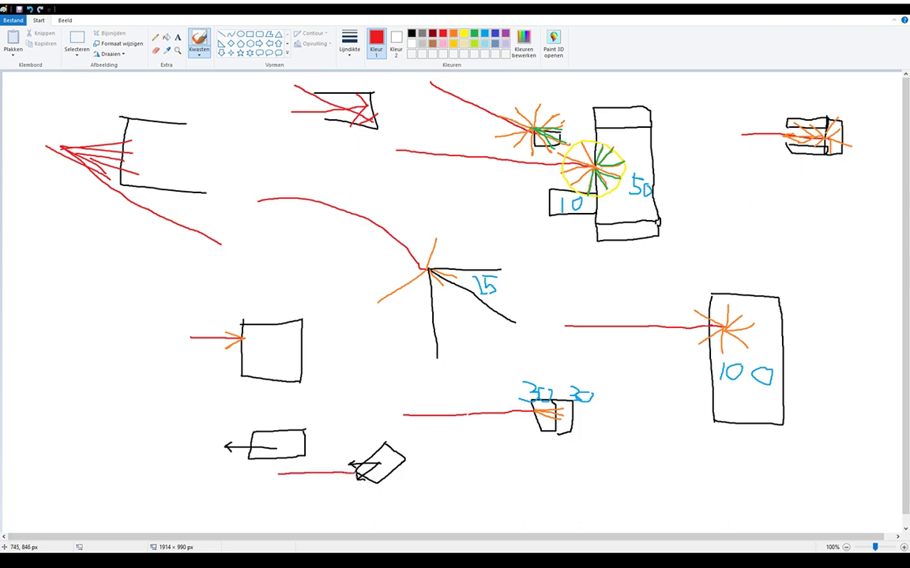